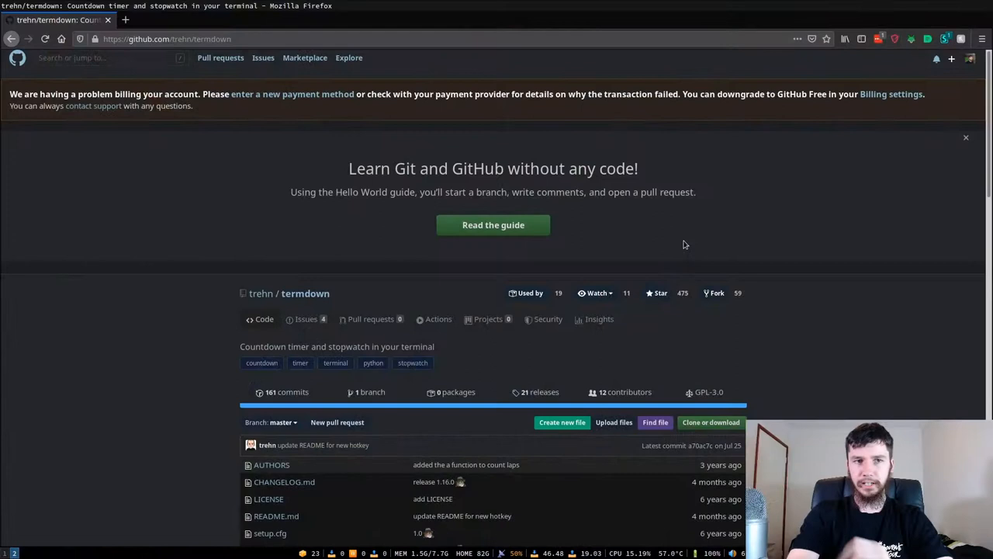
pyautogui.moveTo(715, 261)
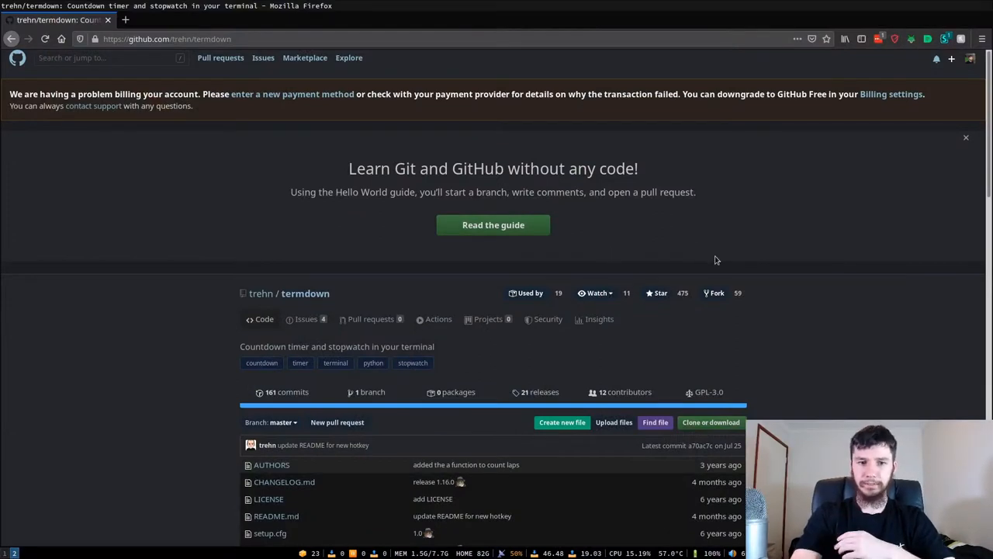
# - Scroll the termdown README down to its Usage and Options section
pyautogui.scroll(-3)
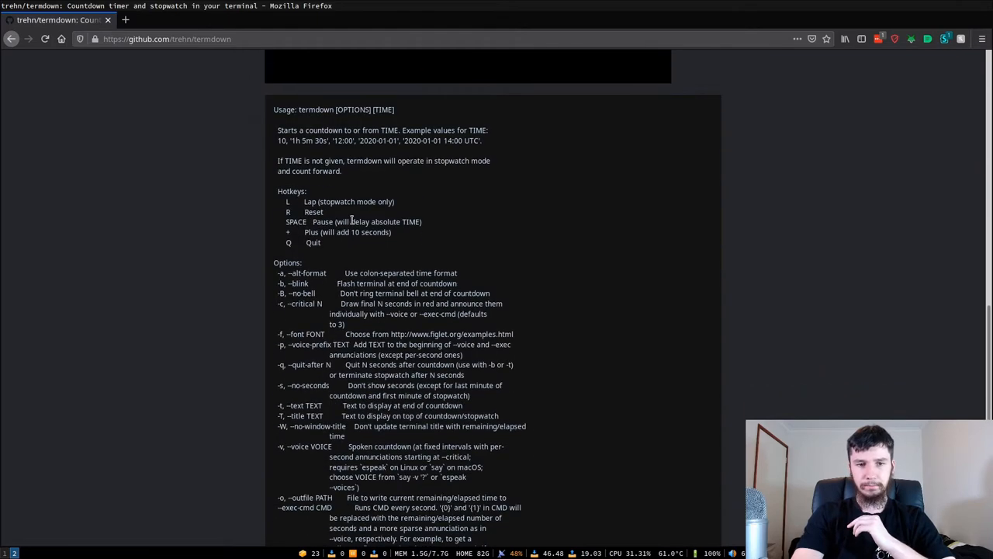
pyautogui.scroll(-3)
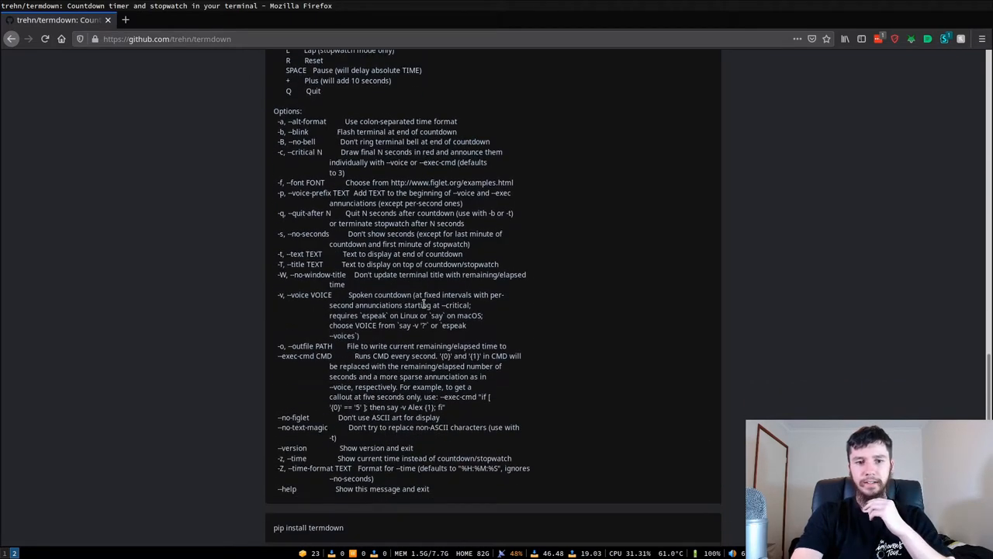
pyautogui.scroll(-3)
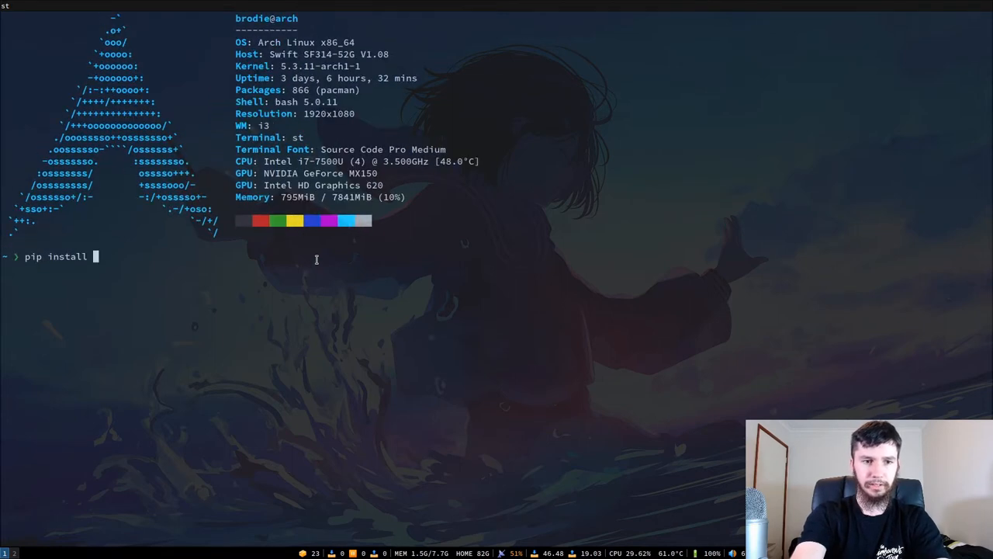
# - Run pip install termdown, which reports every requirement already satisfied
pyautogui.write('termdown')
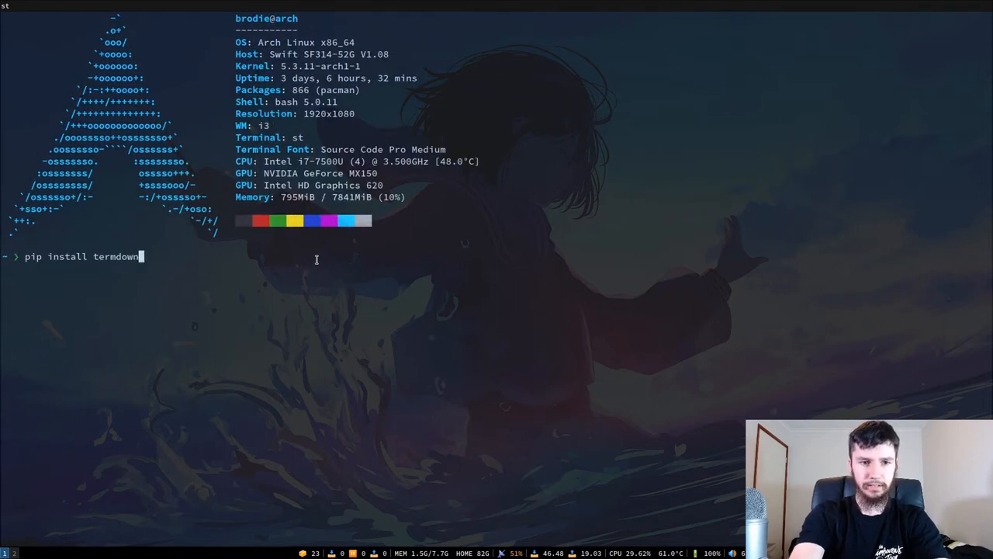
pyautogui.press('Return')
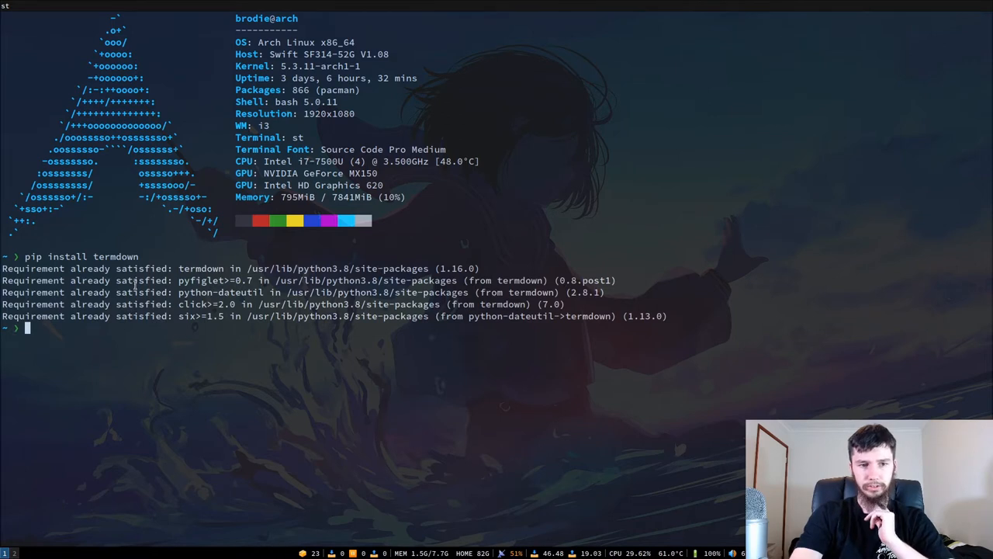
pyautogui.moveTo(323, 258)
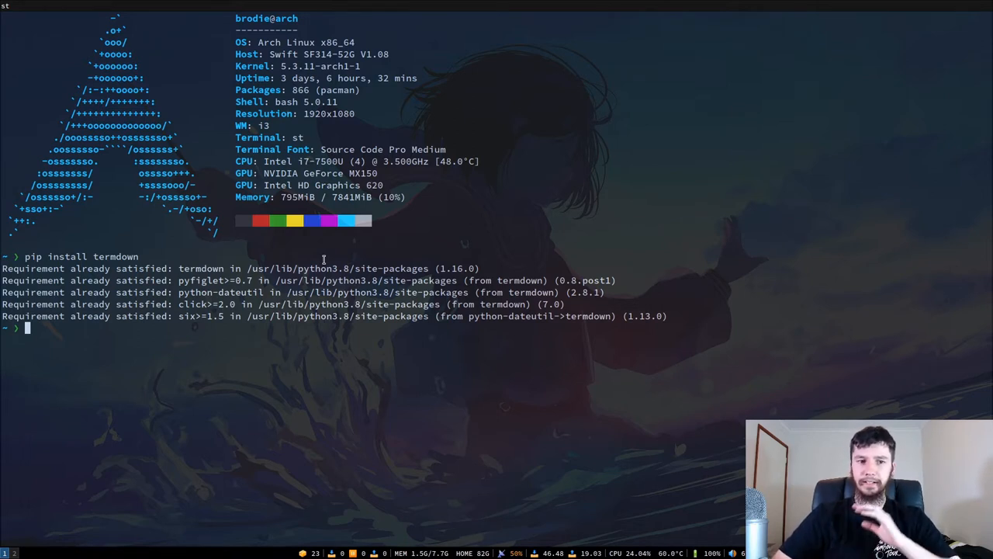
pyautogui.write('termdown')
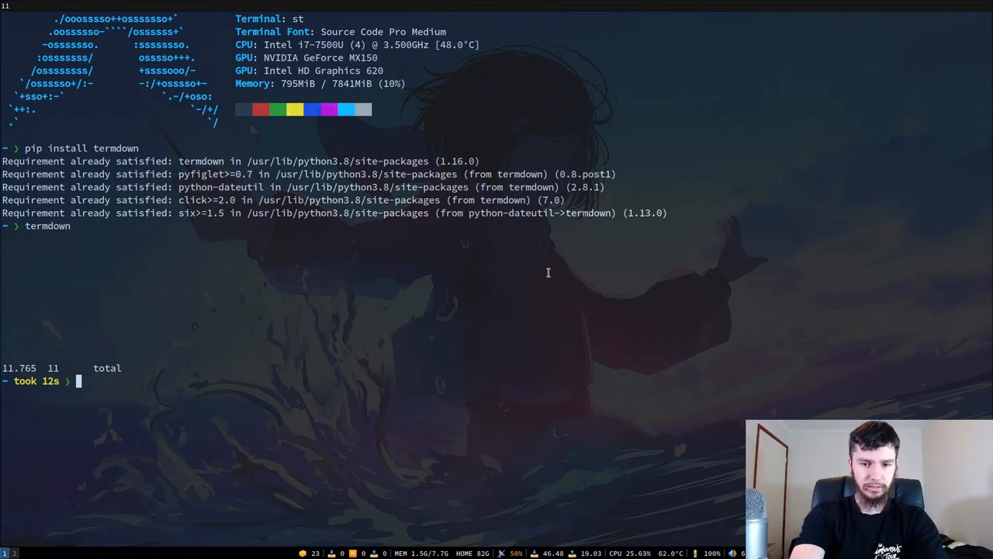
# - Look up man termdown, which finds no manual entry
pyautogui.write('t')
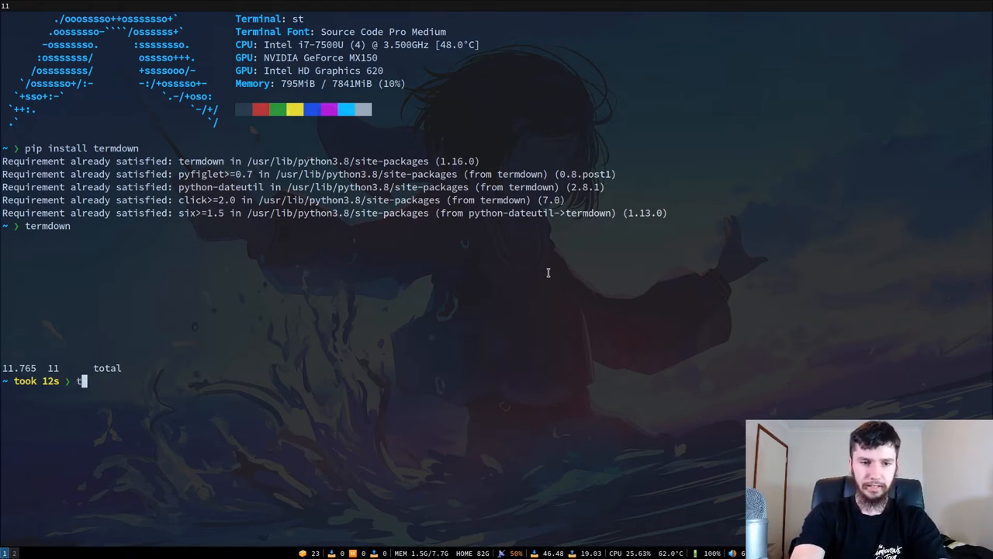
pyautogui.write('ermdown')
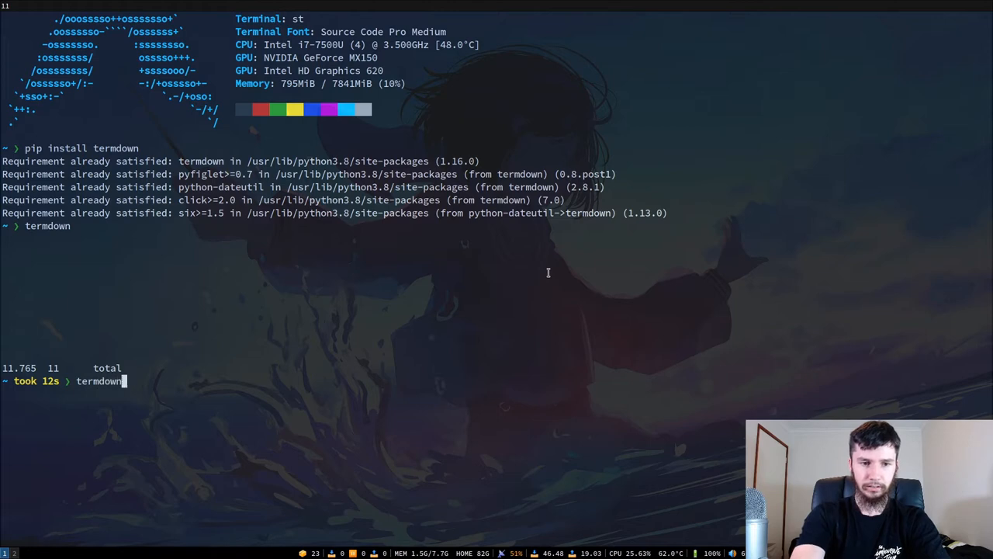
pyautogui.write('man term')
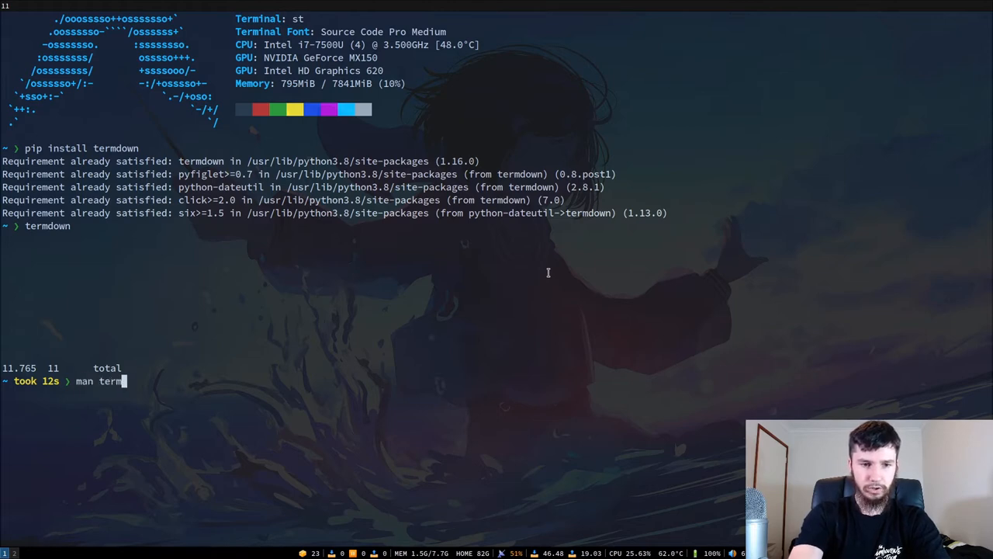
pyautogui.press('Return')
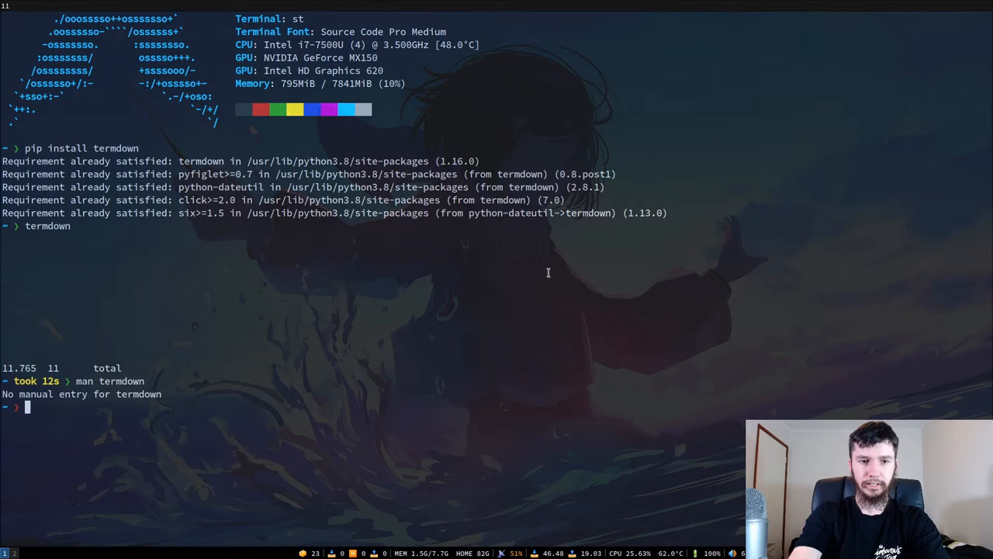
# - Run termdown --help to show its full option list
pyautogui.write('termdown')
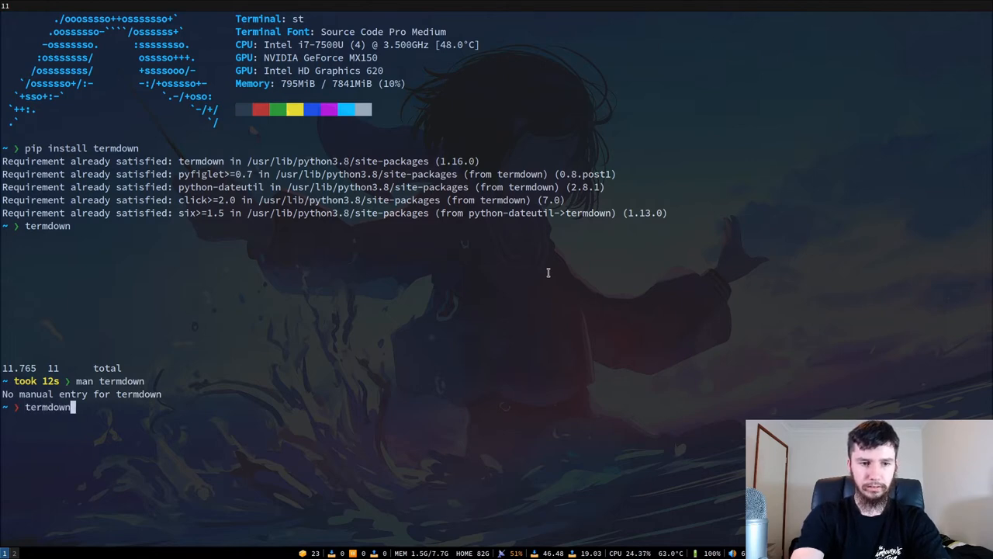
pyautogui.write('--help')
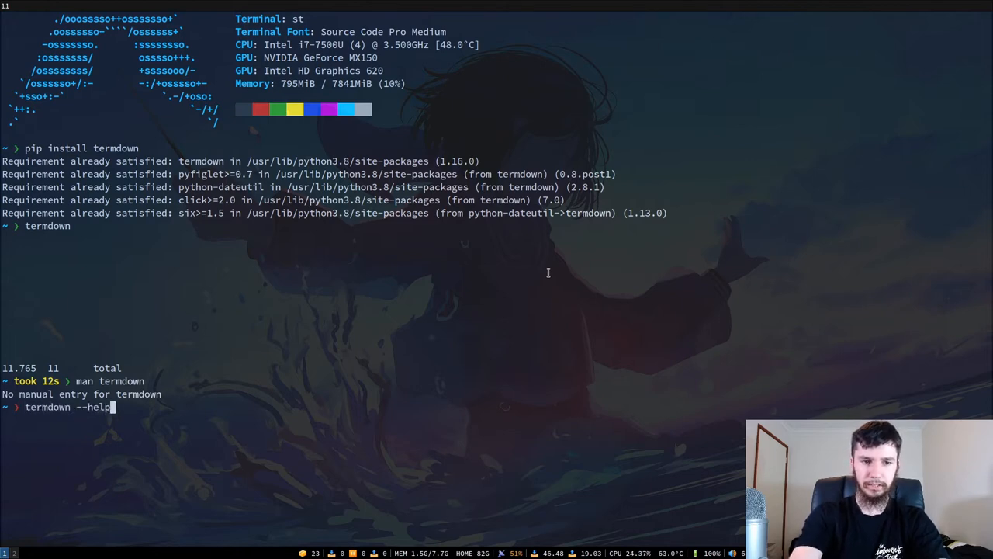
pyautogui.press('Return')
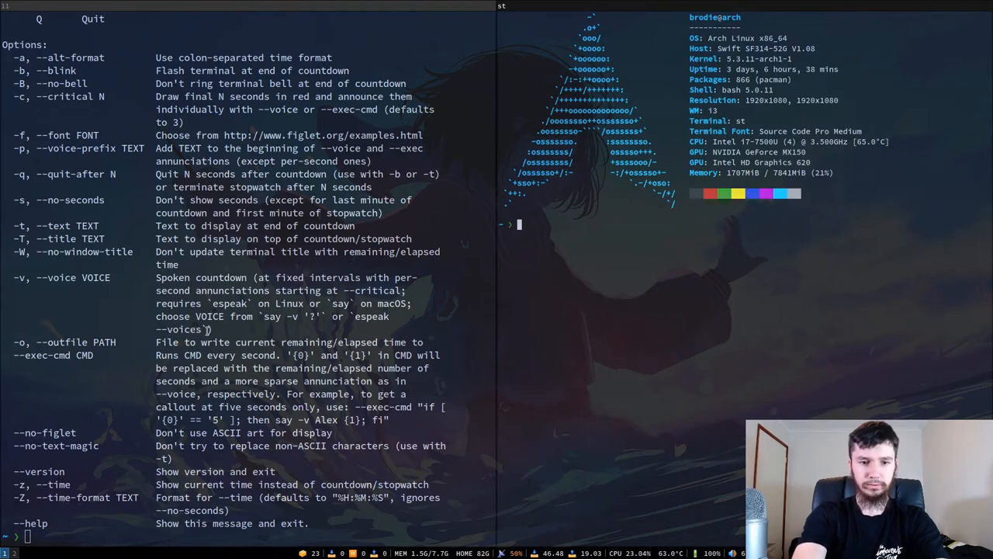
# - Start termdown --no-figlet as a plain-text stopwatch in the right pane
pyautogui.write('termdown -')
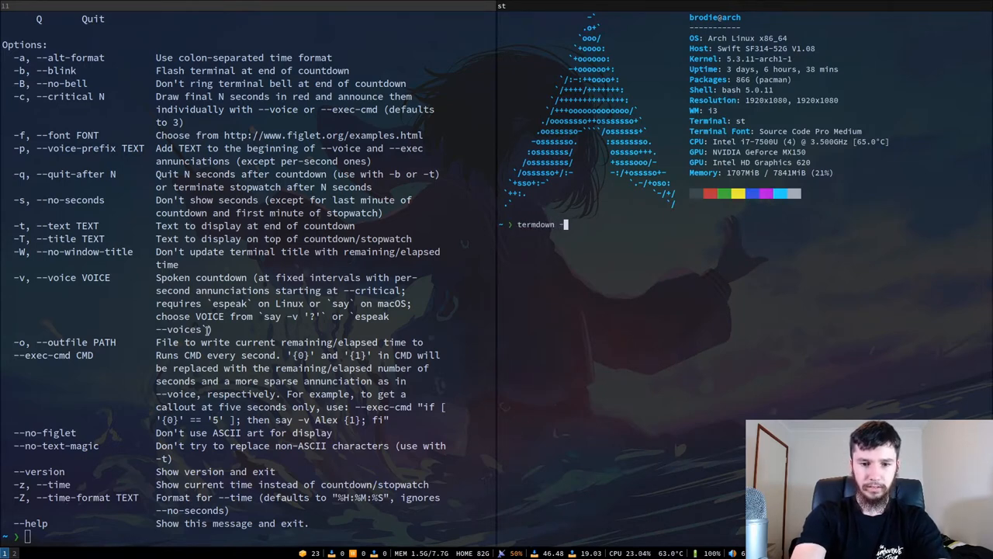
pyautogui.write('-no-figlet')
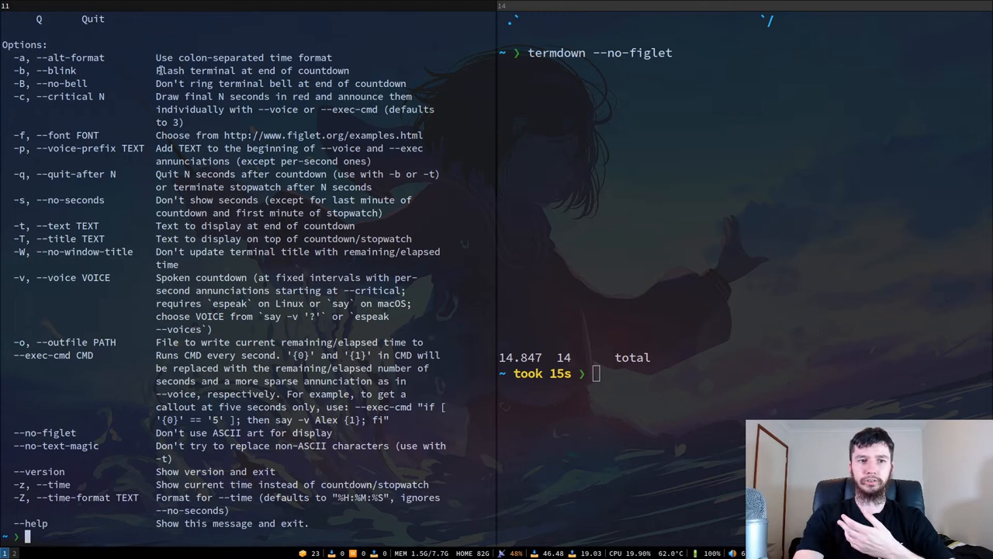
pyautogui.moveTo(46, 81)
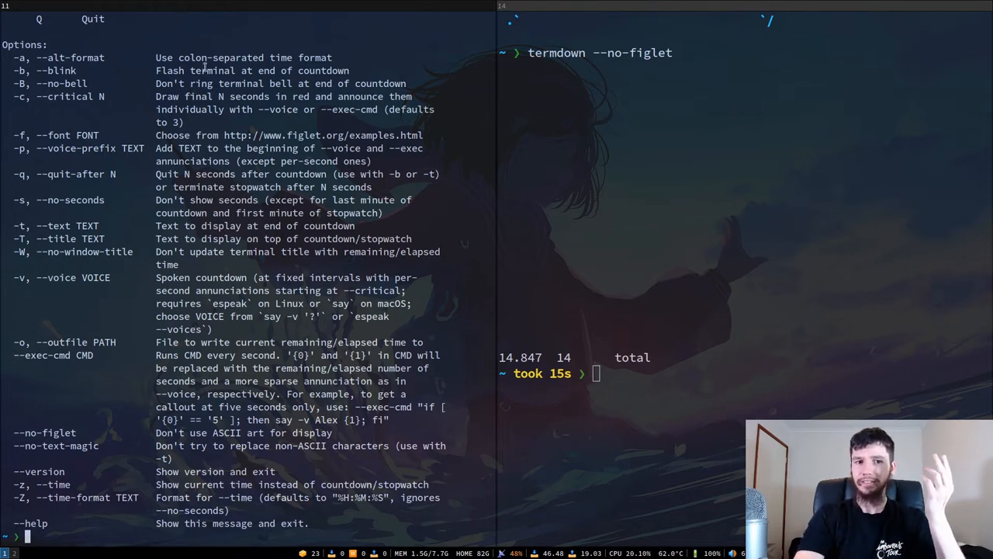
# - Run termdown 3 for a plain three-second countdown
pyautogui.write('t')
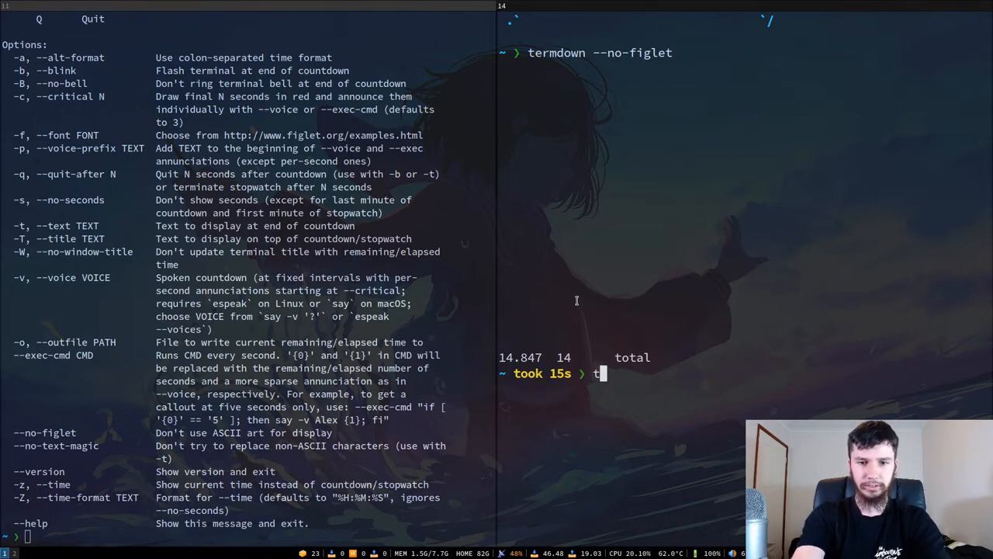
pyautogui.write('ermdown')
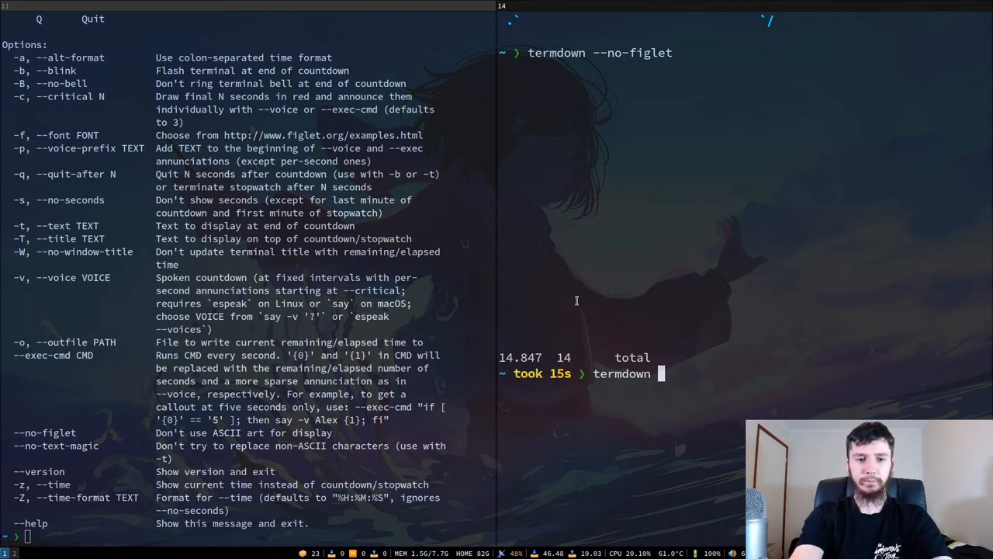
pyautogui.write('3')
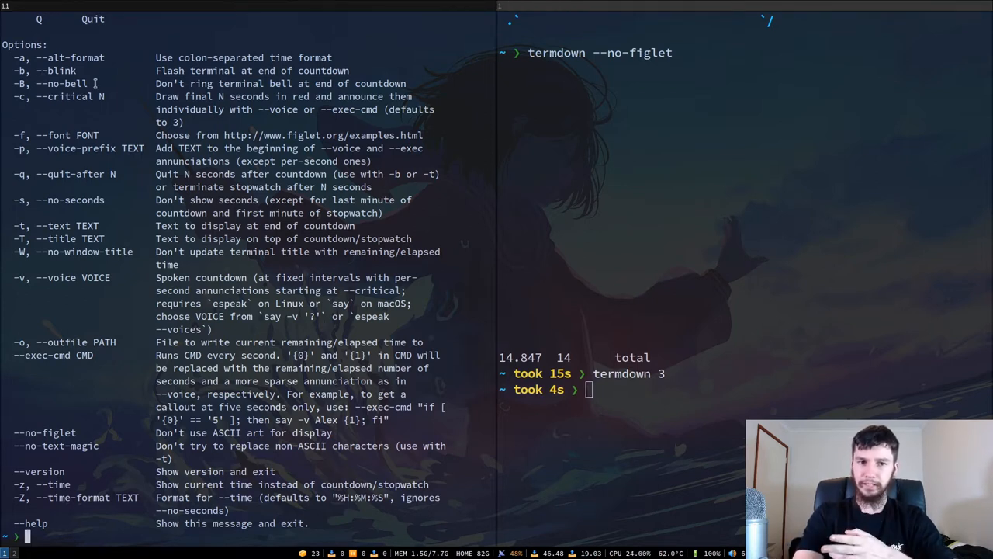
# - Run termdown 3 -b so the terminal flashes when the countdown ends
pyautogui.write('termdown 3')
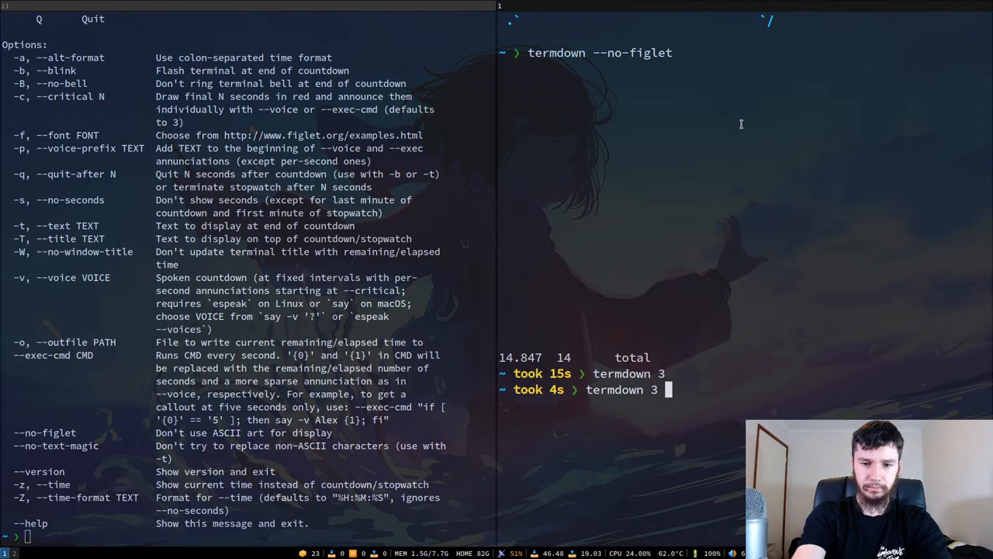
pyautogui.write('-b')
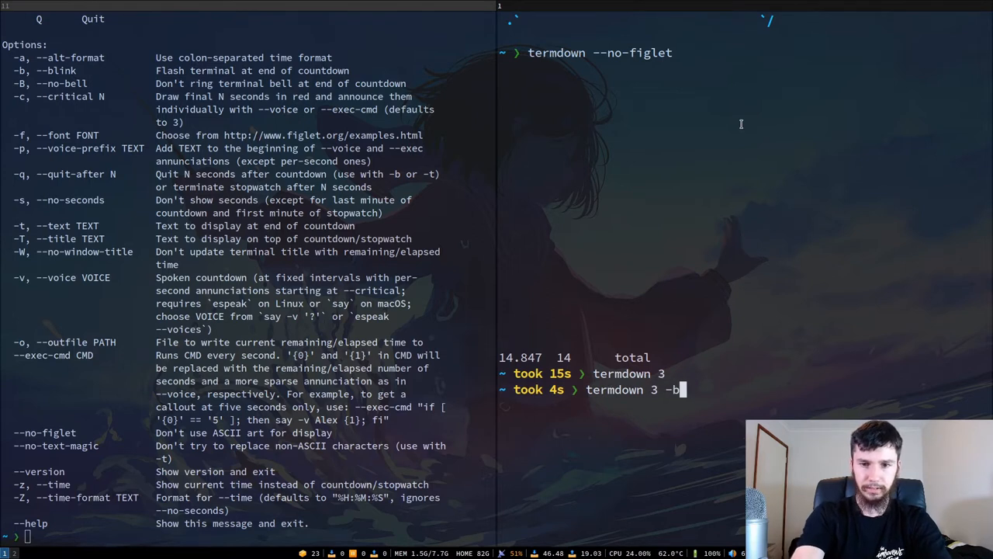
pyautogui.press('Return')
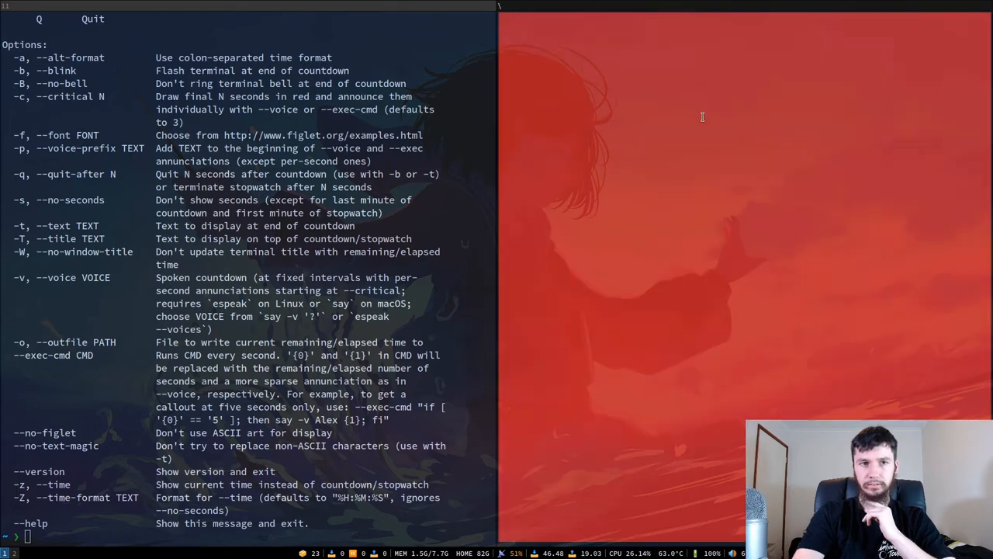
pyautogui.moveTo(733, 353)
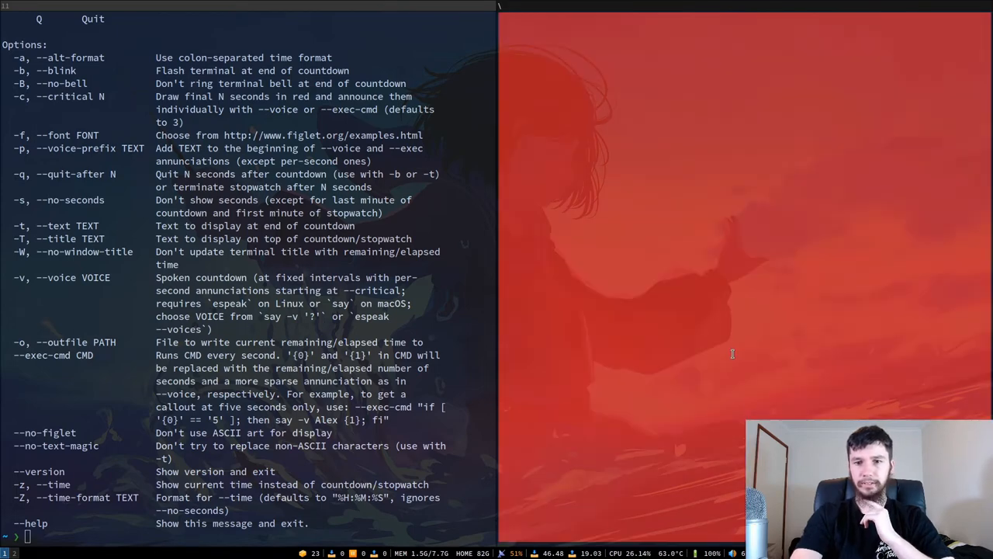
pyautogui.moveTo(707, 351)
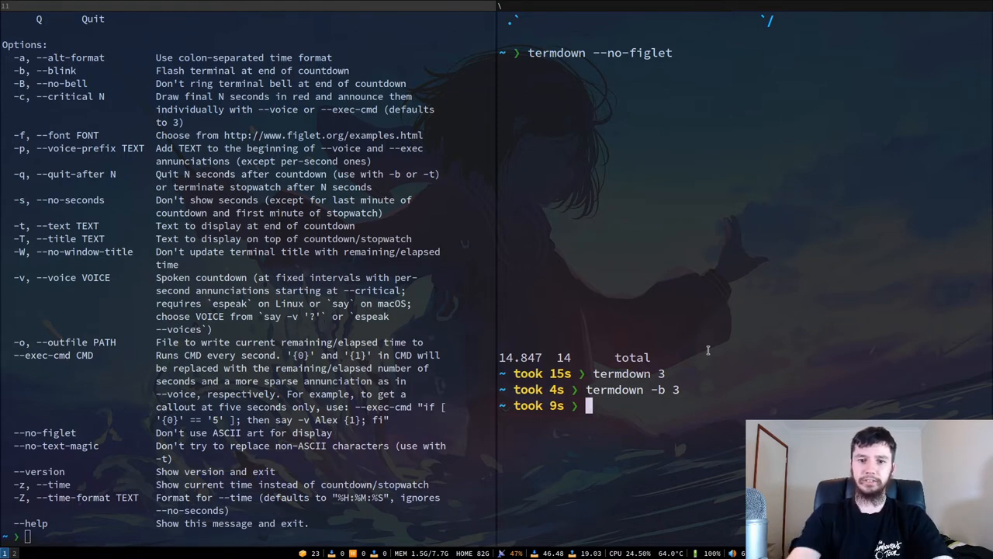
# - Draft termdown 3 && aplay sound.mp3, then erase the aplay part
pyautogui.write('te')
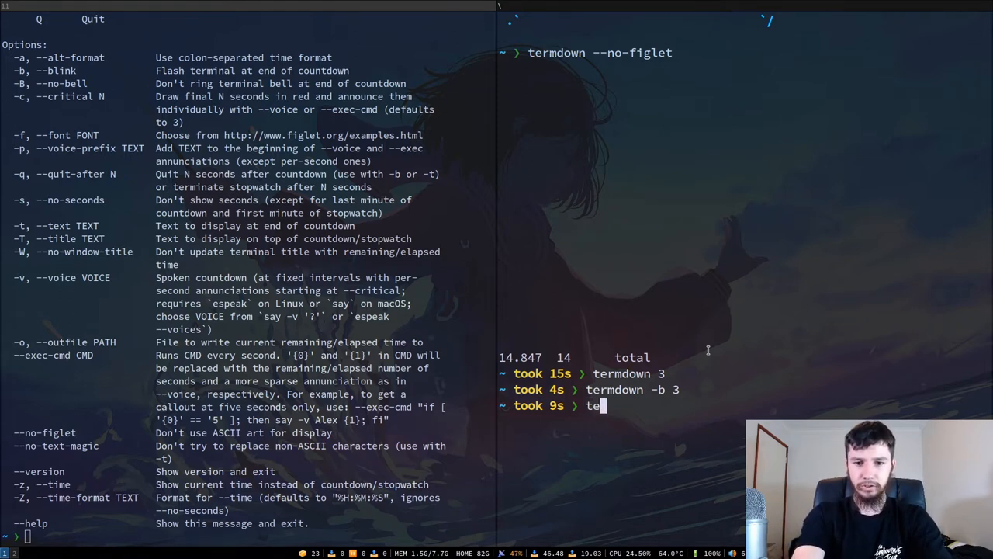
pyautogui.write('rmdown')
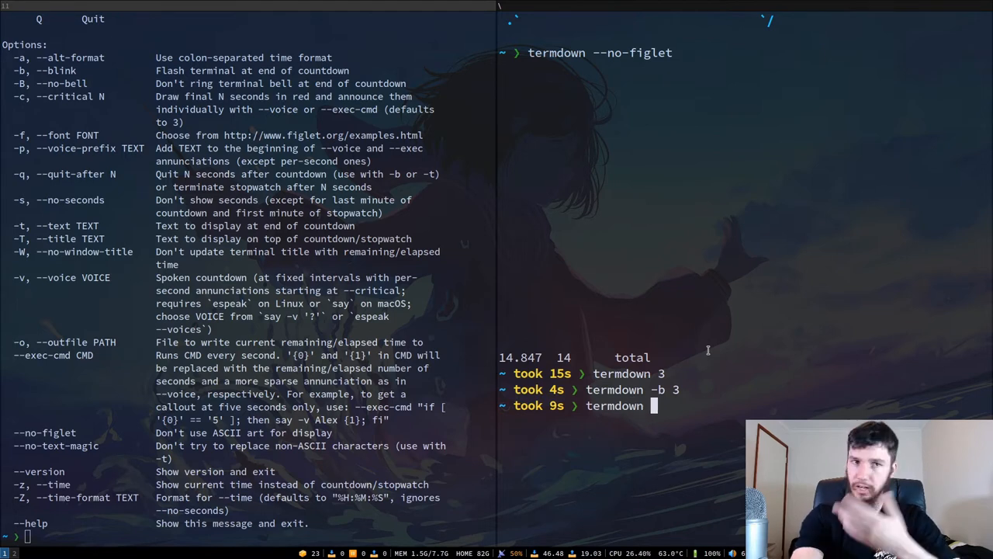
pyautogui.write('3')
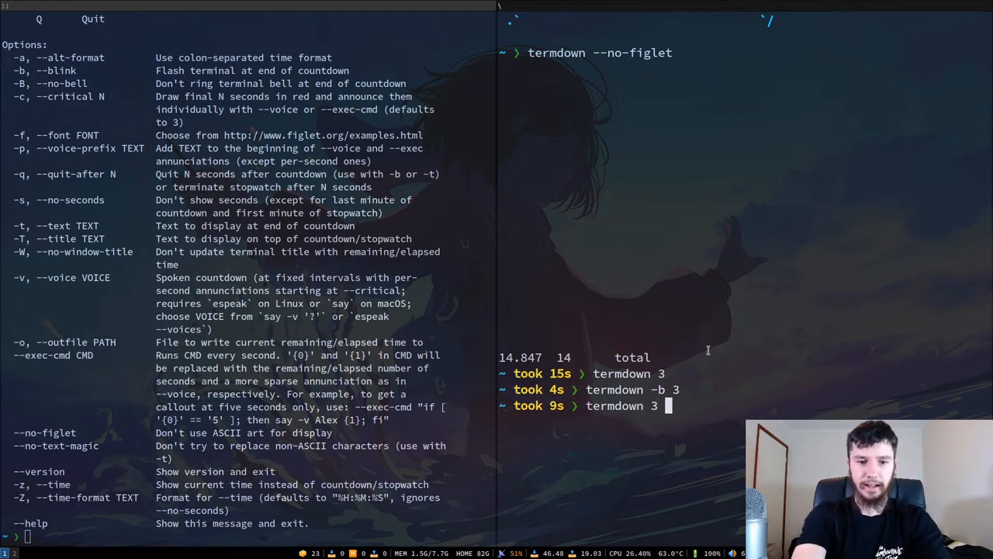
pyautogui.write('&&')
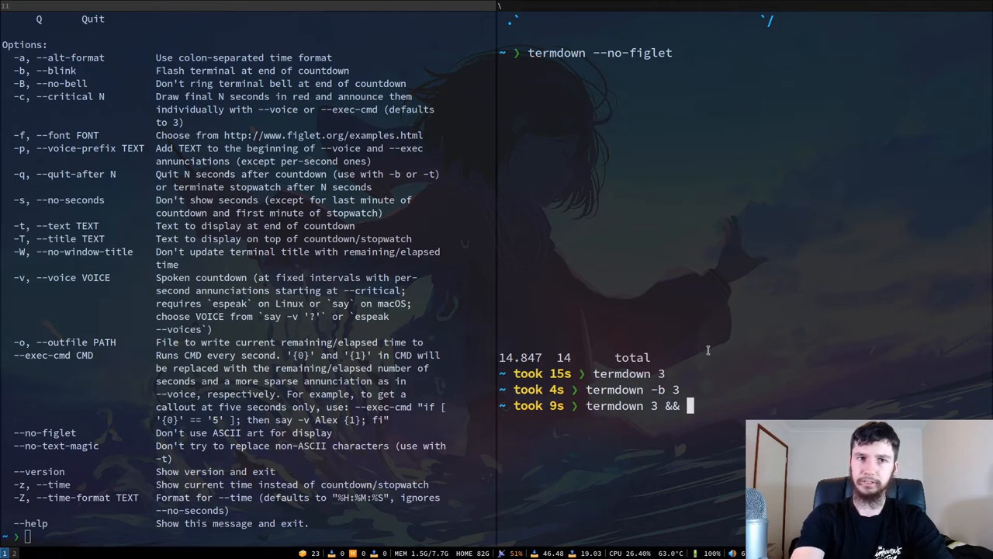
pyautogui.write('a')
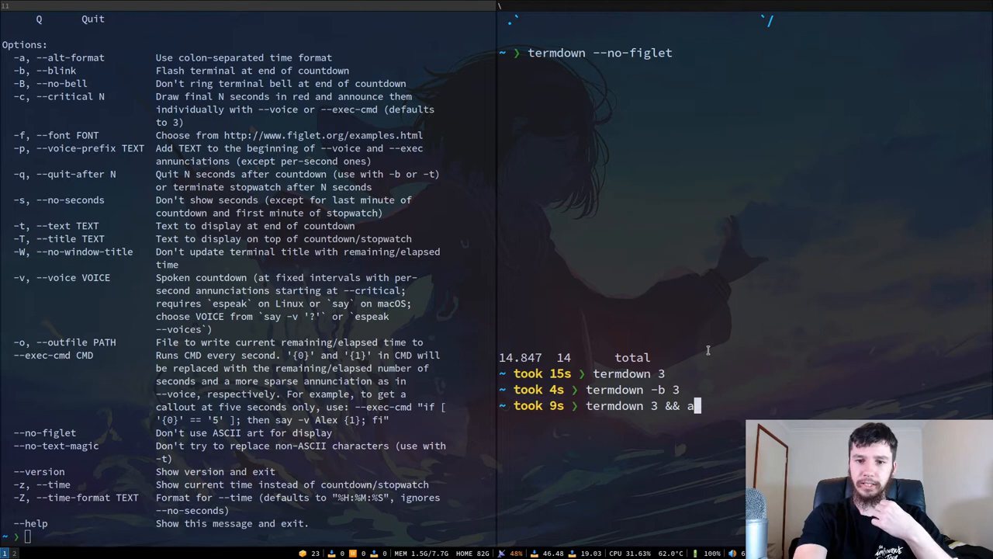
pyautogui.write('play')
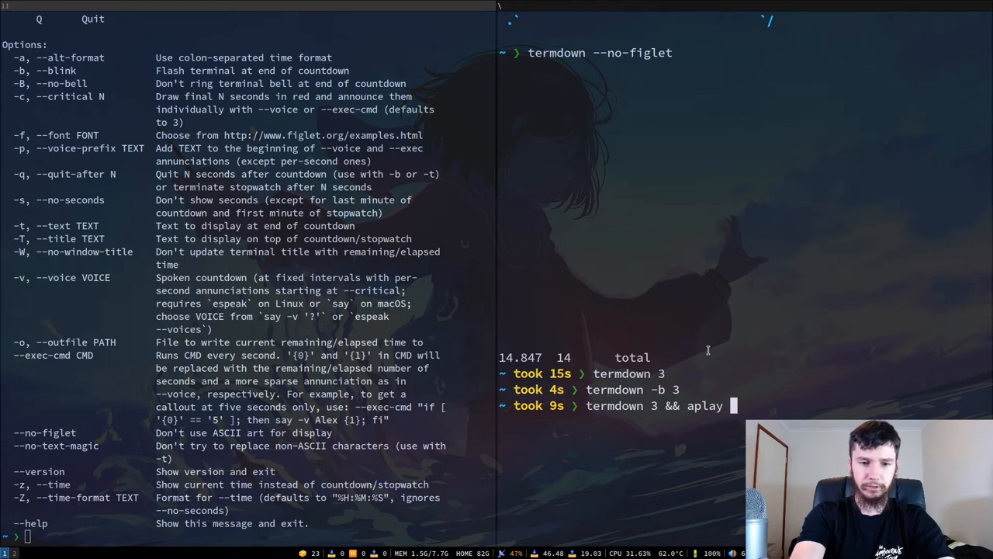
pyautogui.write('sound.')
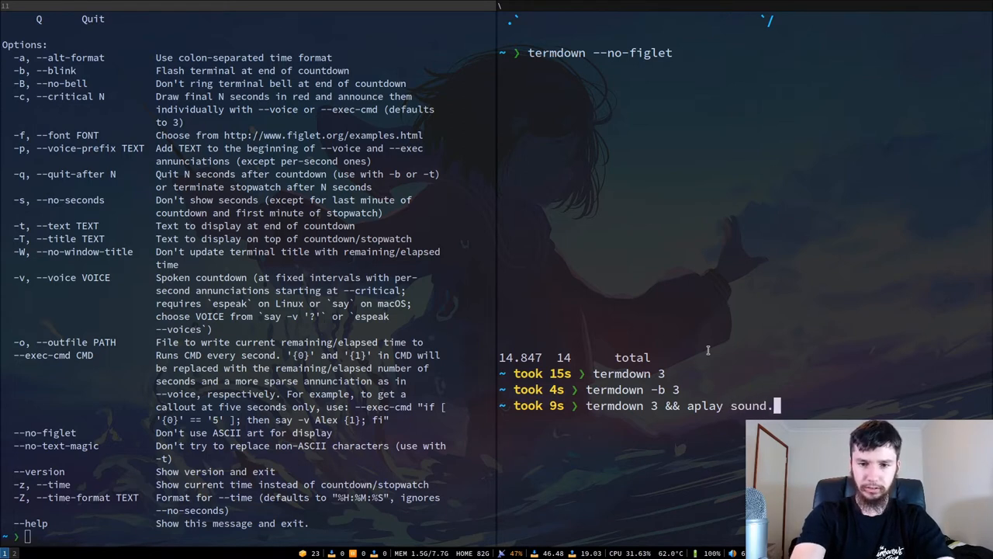
pyautogui.write('mp3')
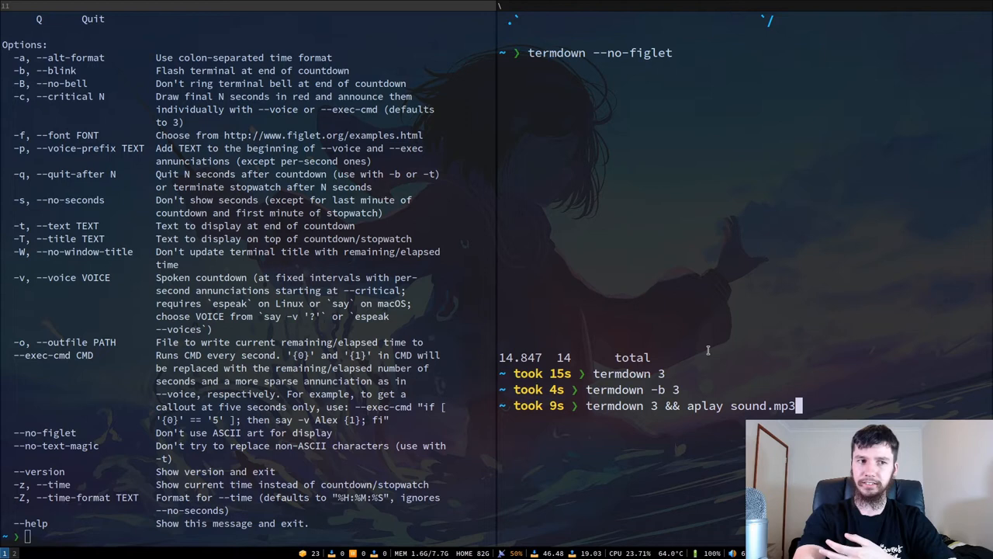
pyautogui.press('BackSpace')
pyautogui.write('n')
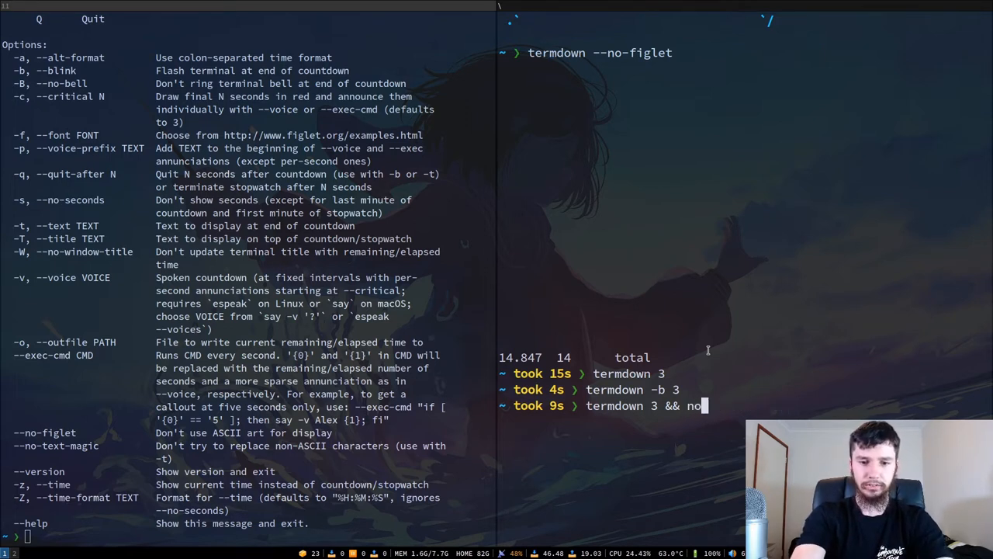
# - Run termdown 3 && notify-send "notify" "hello world" to pop a notification when done
pyautogui.write('tify-')
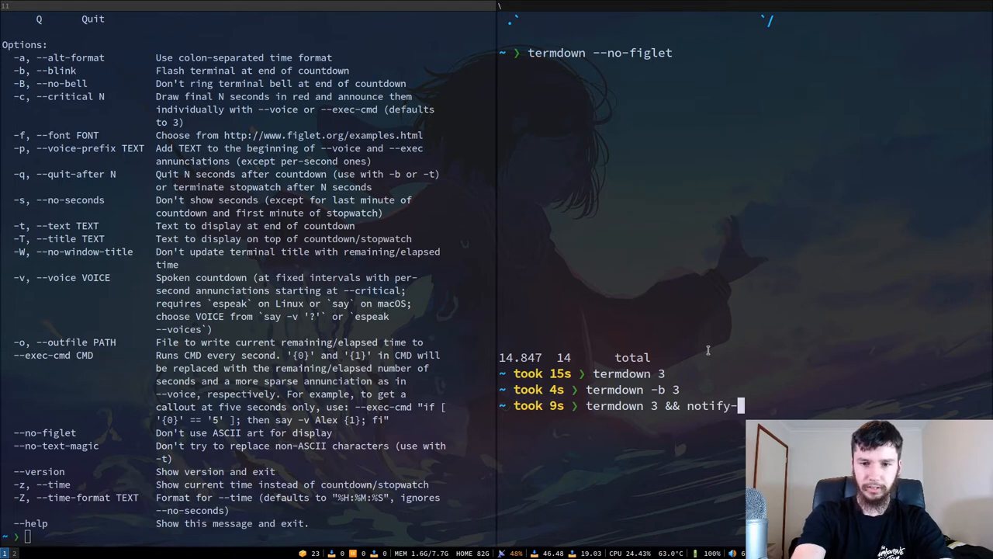
pyautogui.write('send')
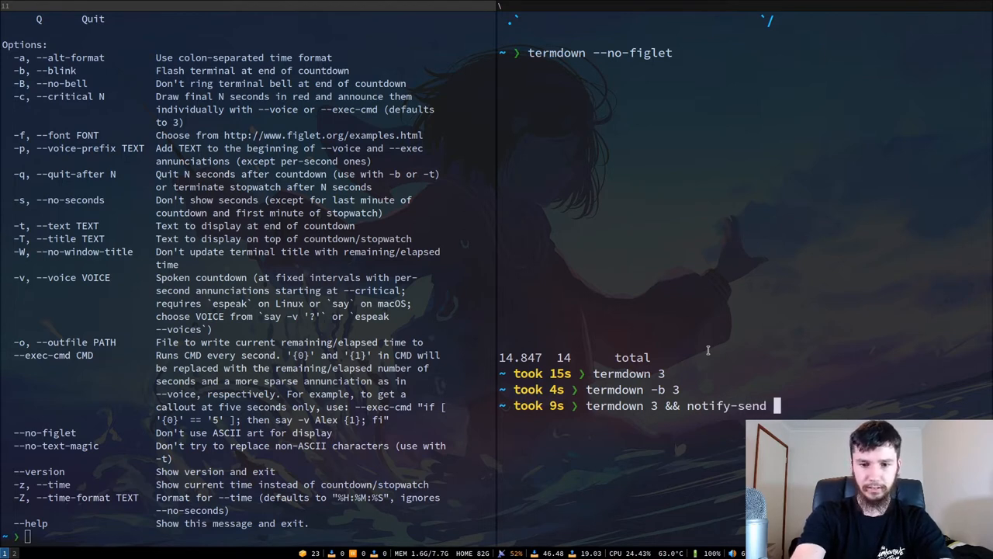
pyautogui.write('"')
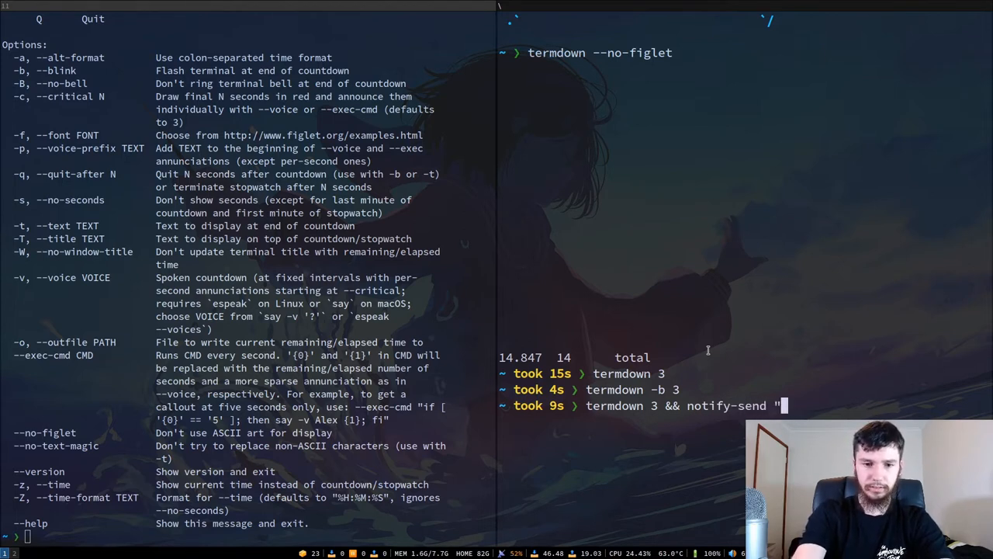
pyautogui.write('notify')
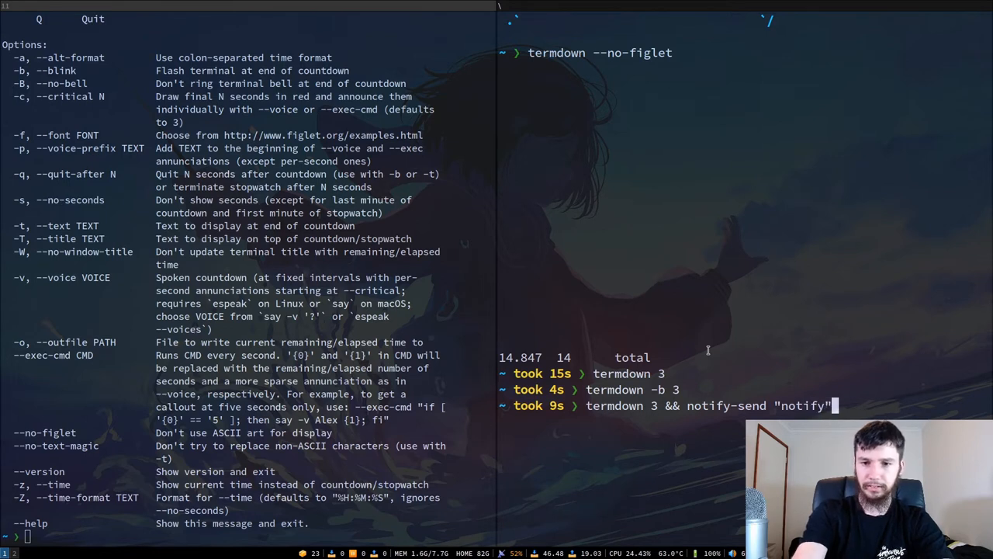
pyautogui.write('"he"')
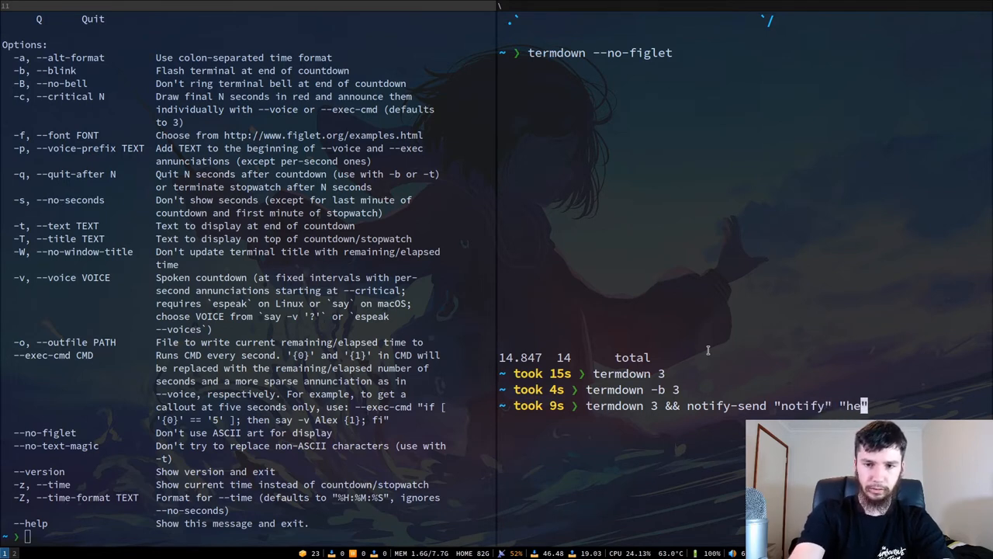
pyautogui.write('llo world')
pyautogui.press('Return')
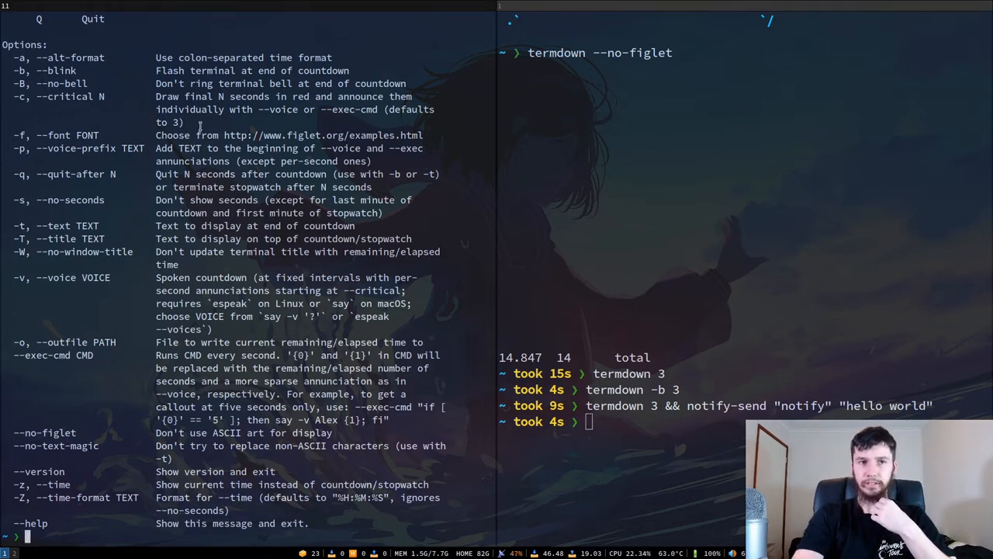
# - Run termdown 10 for a ten-second countdown, then clear the duration for the next command
pyautogui.press('Up')
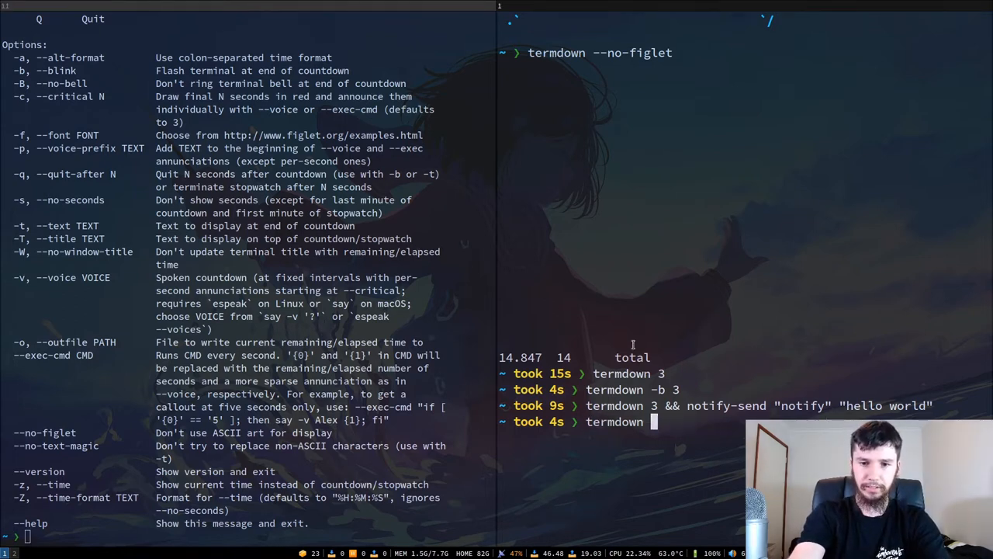
pyautogui.write('10')
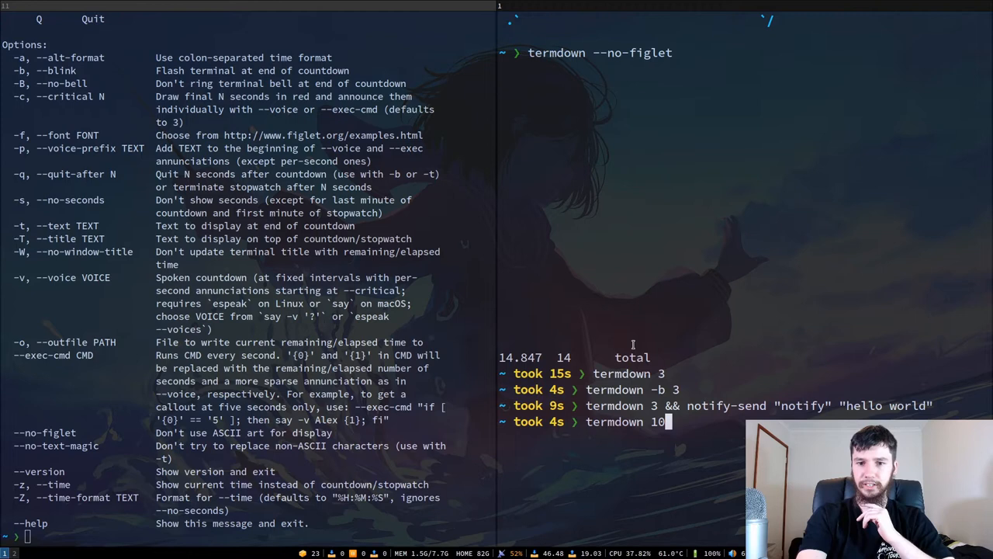
pyautogui.press('Return')
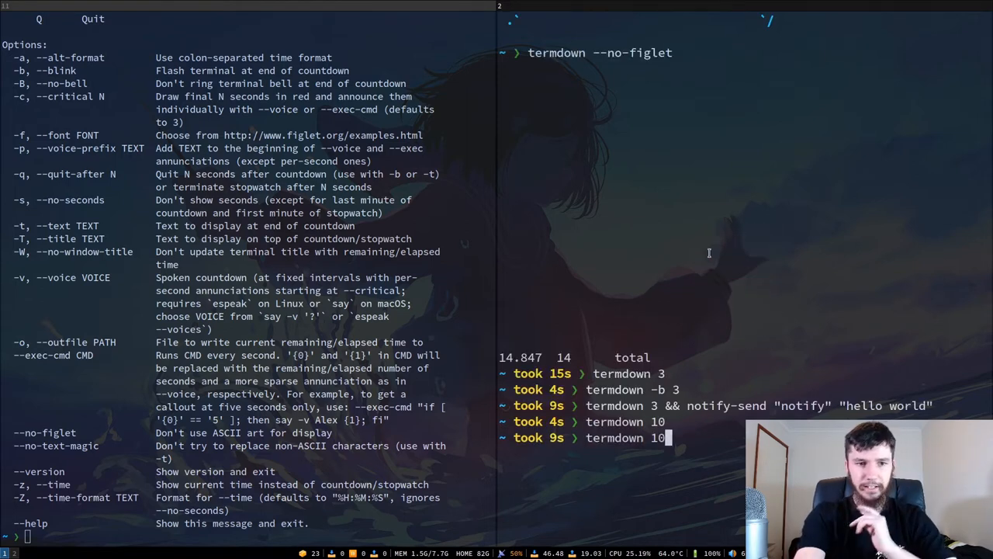
pyautogui.press('BackSpace')
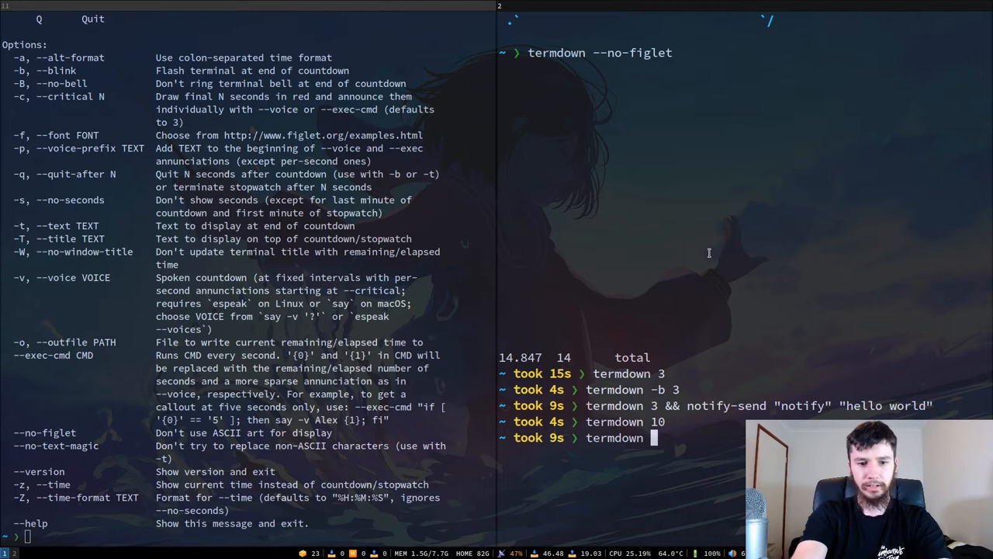
# - Run termdown -c 5 6, a six-second countdown with five critical seconds
pyautogui.write('-c')
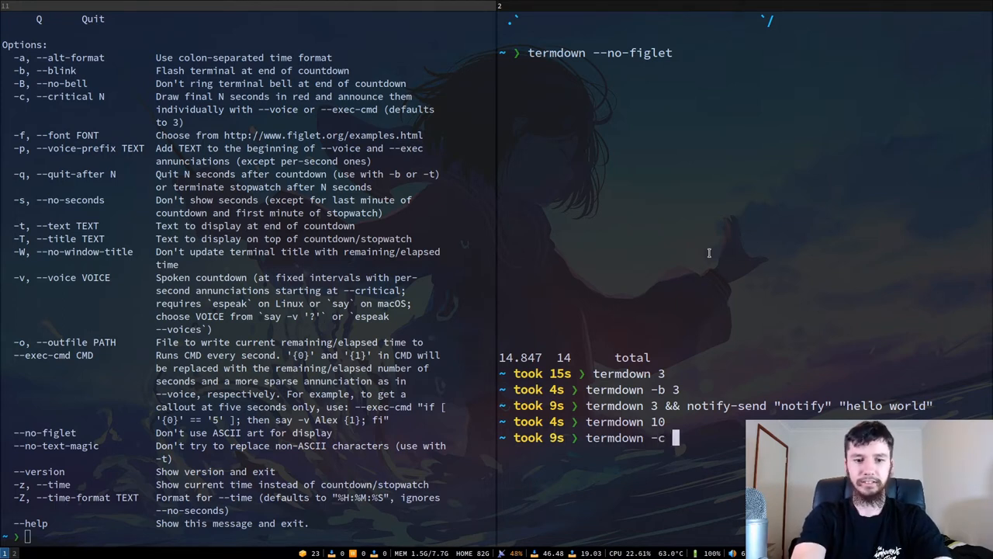
pyautogui.write('5')
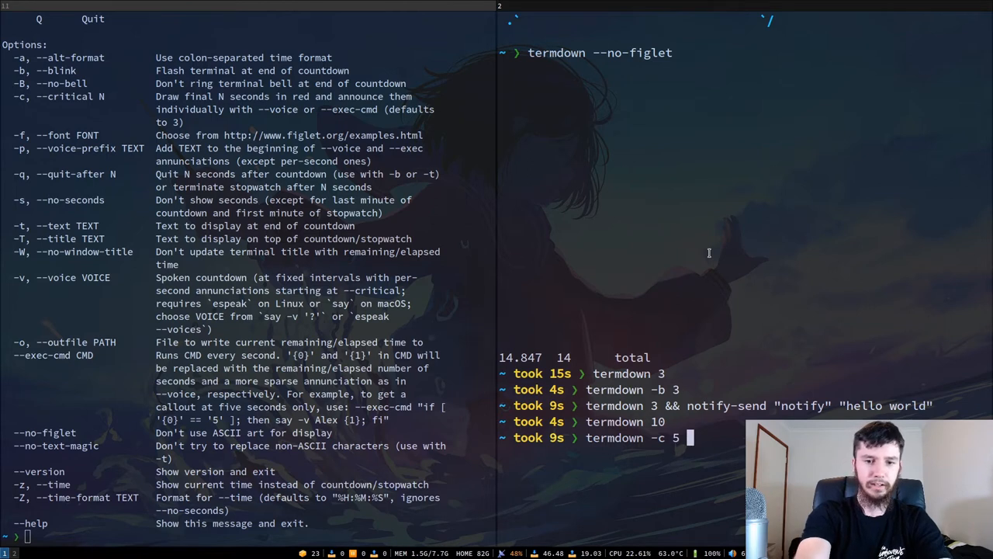
pyautogui.press('Return')
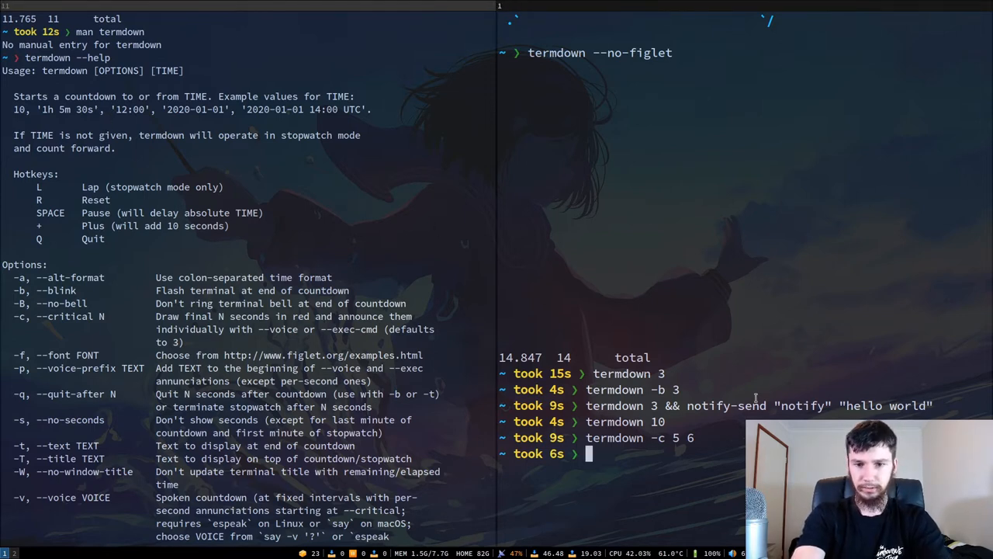
# - Run termdown 20:34 to count down until that time of day
pyautogui.write('termdown 20')
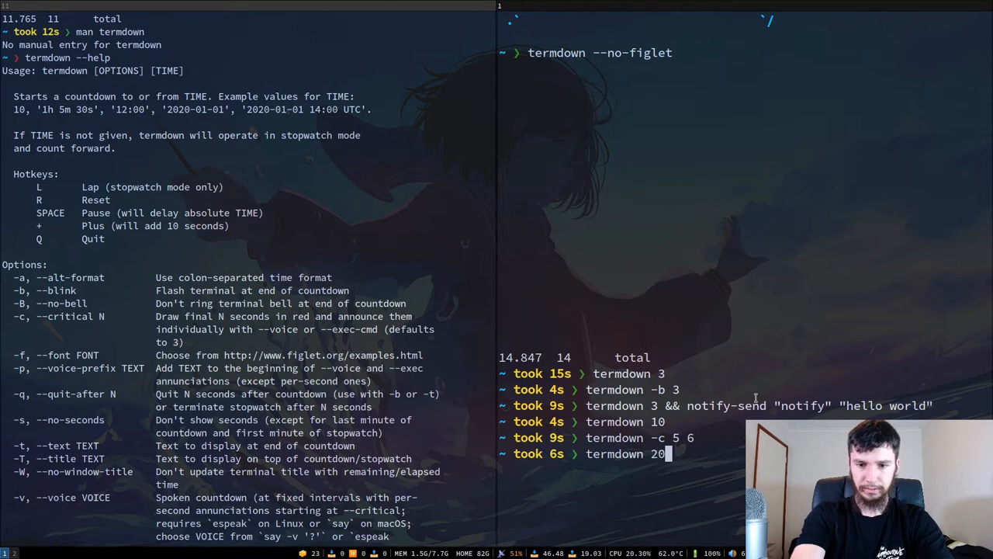
pyautogui.write(':')
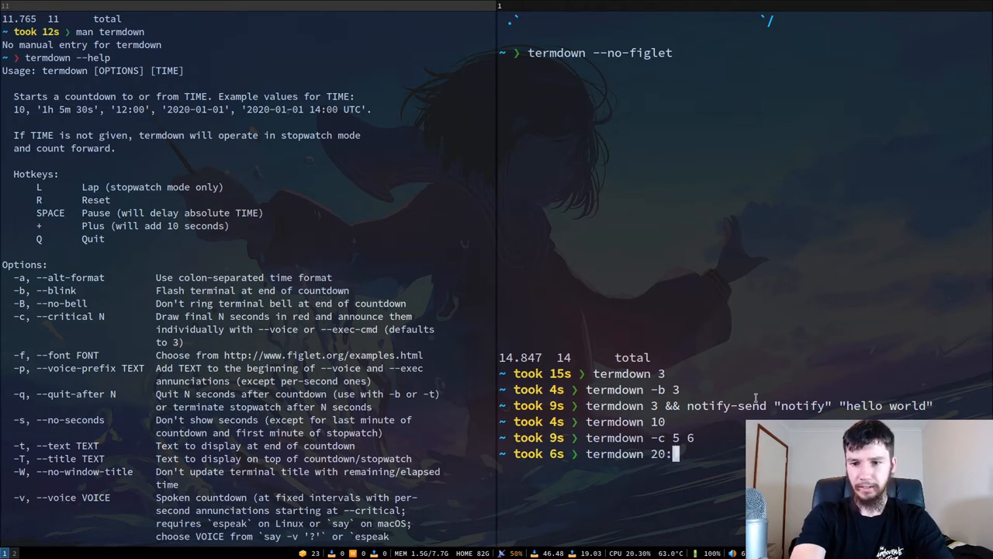
pyautogui.write('34')
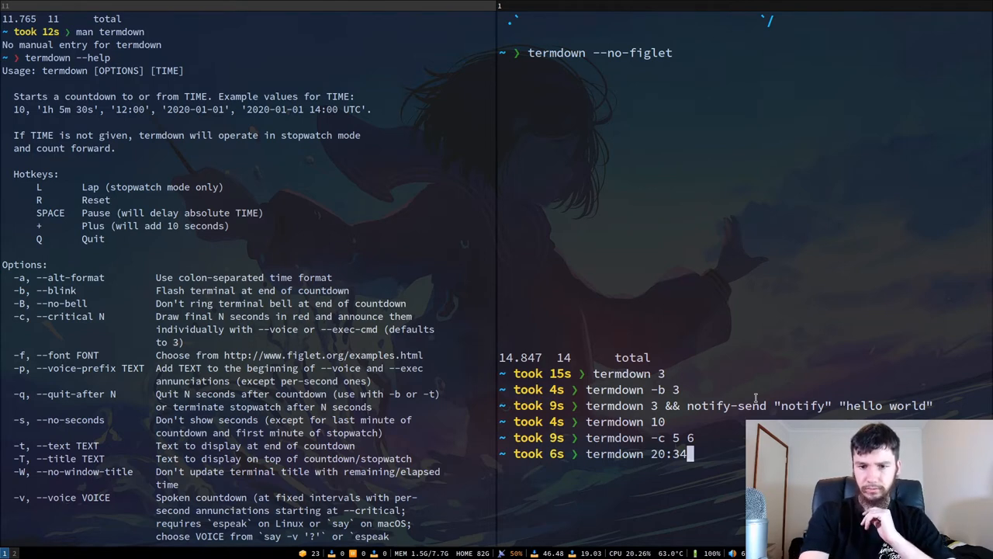
pyautogui.press('Return')
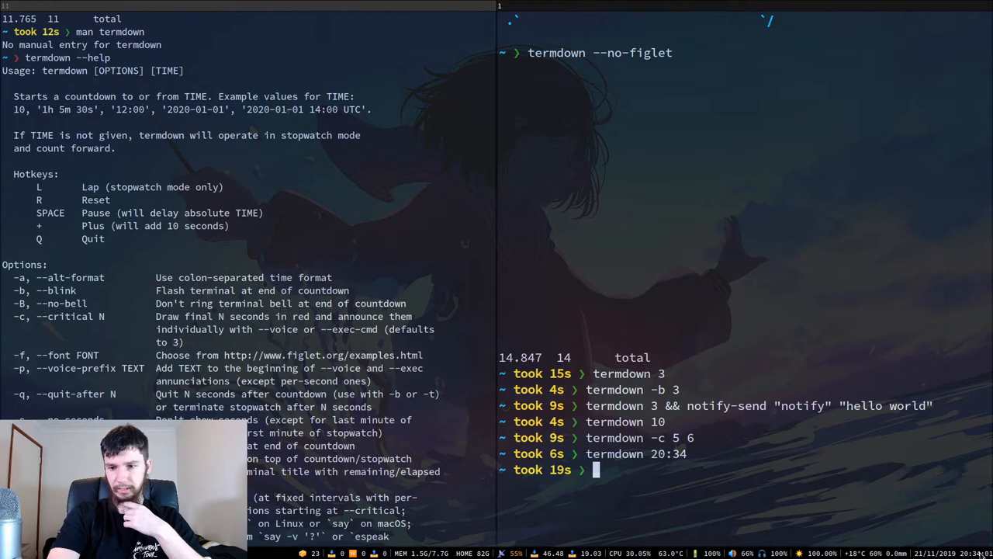
pyautogui.moveTo(875, 398)
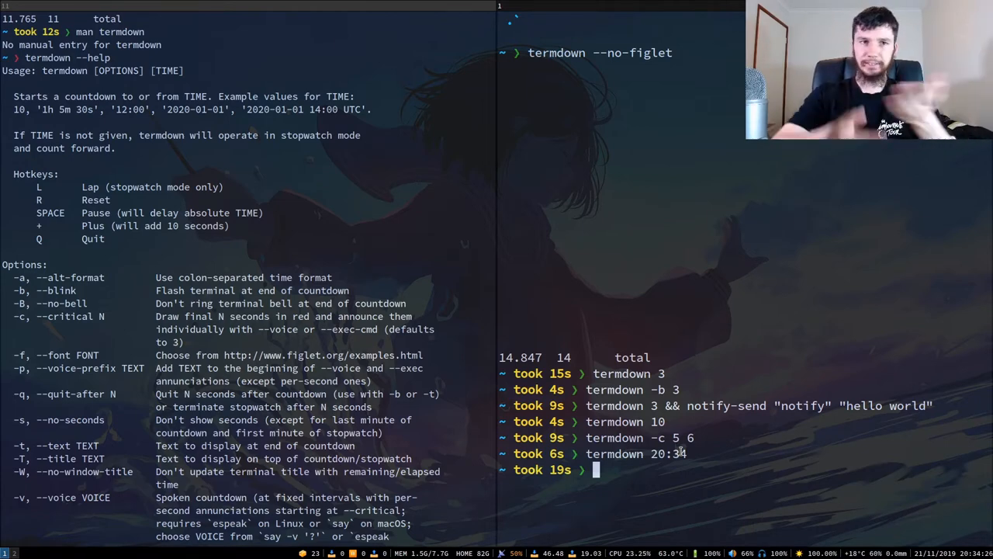
# - Scroll the help output down to the --outfile, --exec-cmd and --time options
pyautogui.scroll(-3)
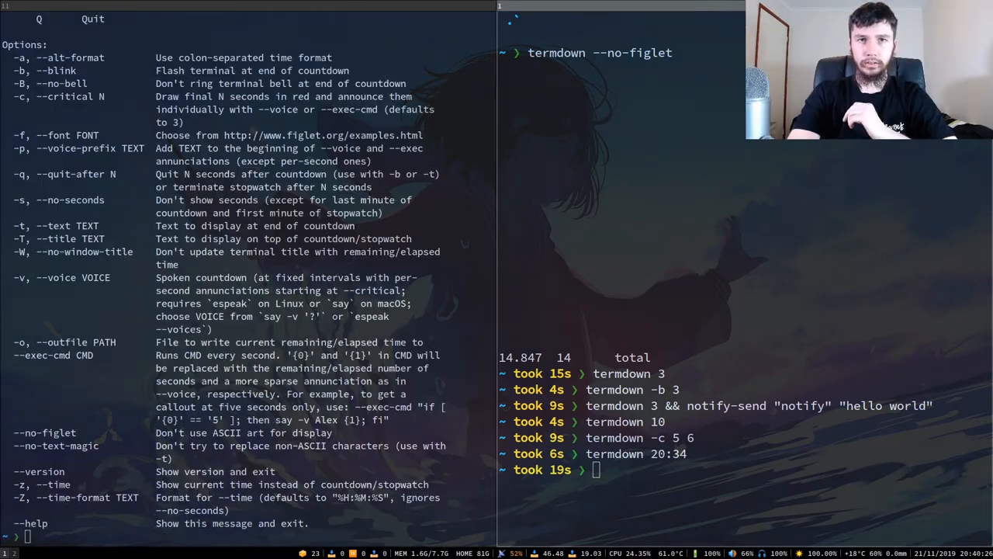
pyautogui.moveTo(838, 290)
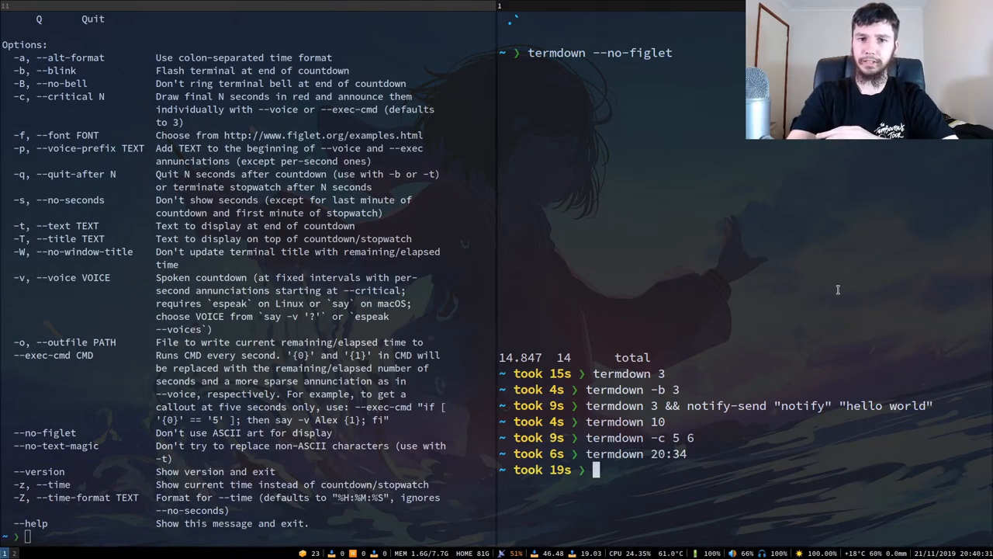
pyautogui.moveTo(534, 5)
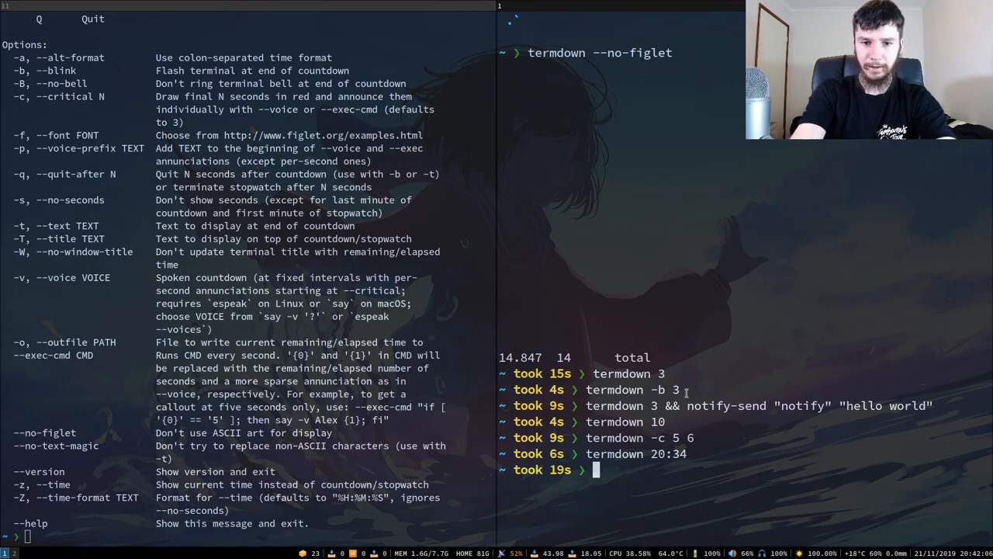
# - Run a 6-second termdown whose --exec-cmd fires notify-send 'hi' 'hello world' when 5 seconds remain
pyautogui.write('termdown')
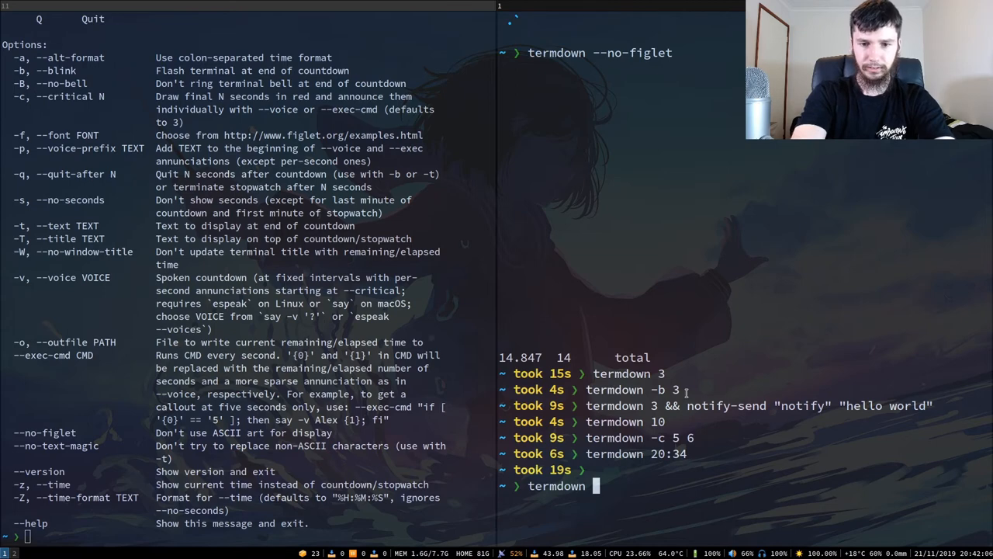
pyautogui.write('--exec-d')
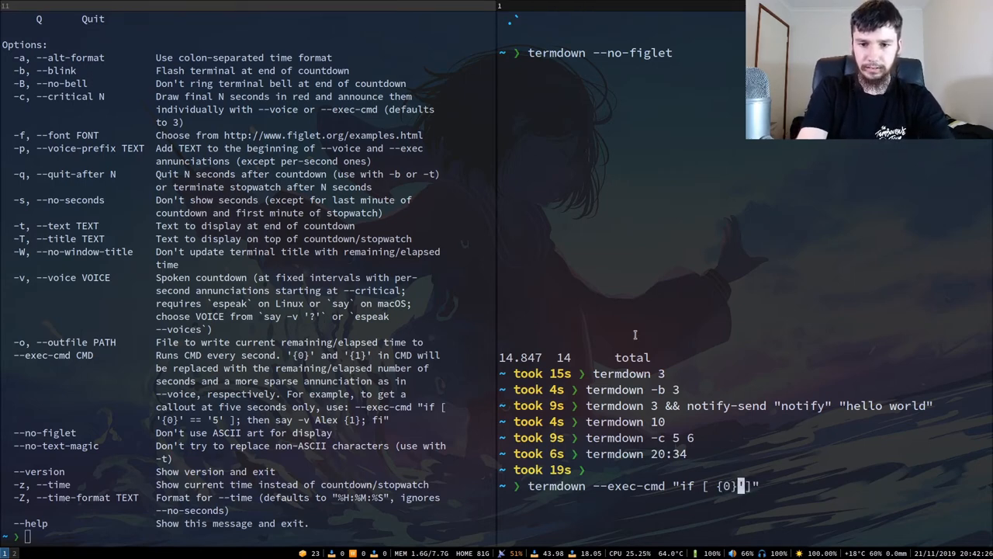
pyautogui.write("'")
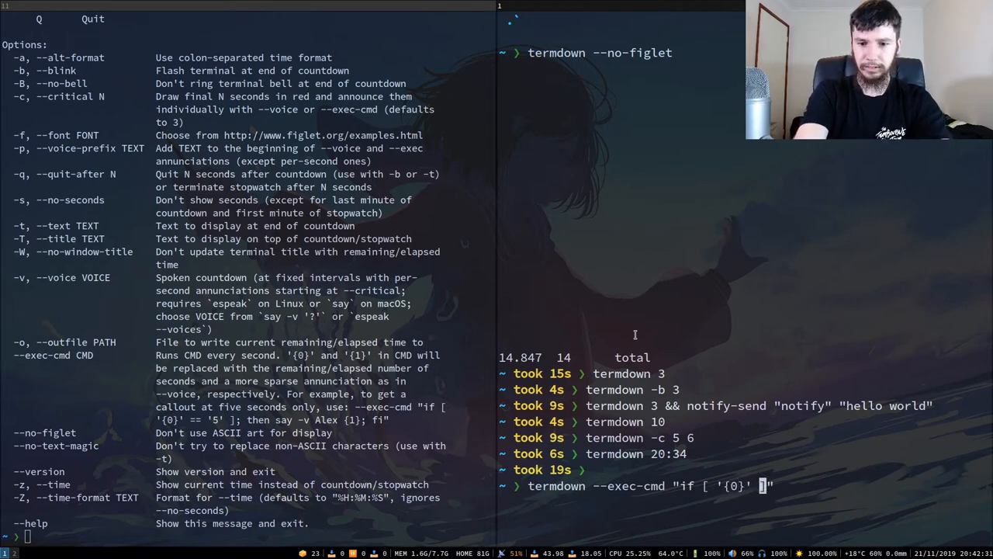
pyautogui.write('==')
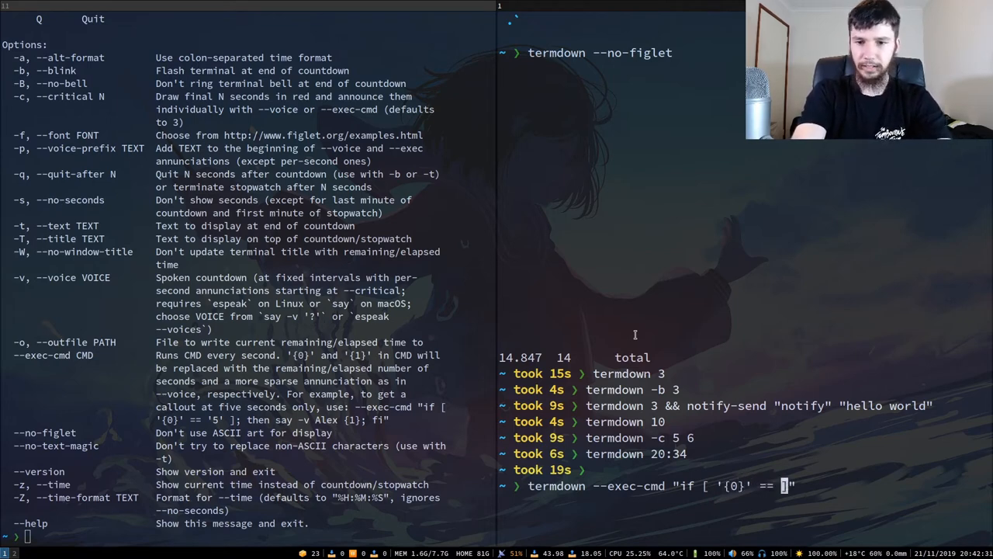
pyautogui.write("''")
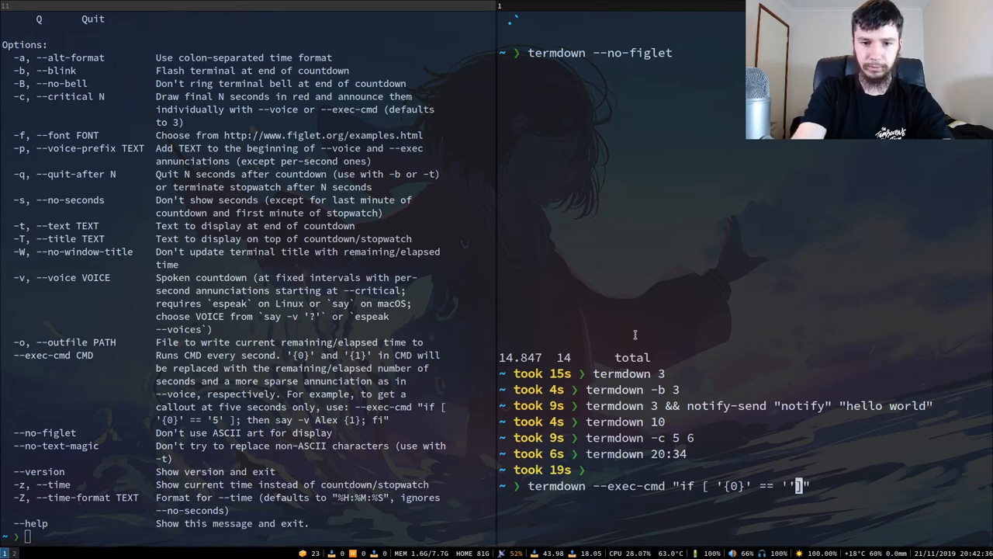
pyautogui.write("5';")
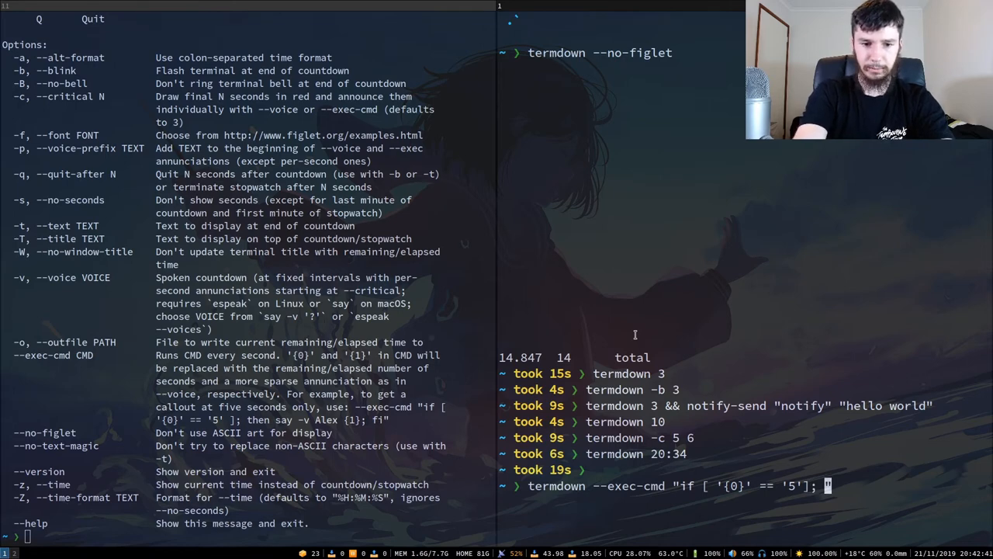
pyautogui.write('no')
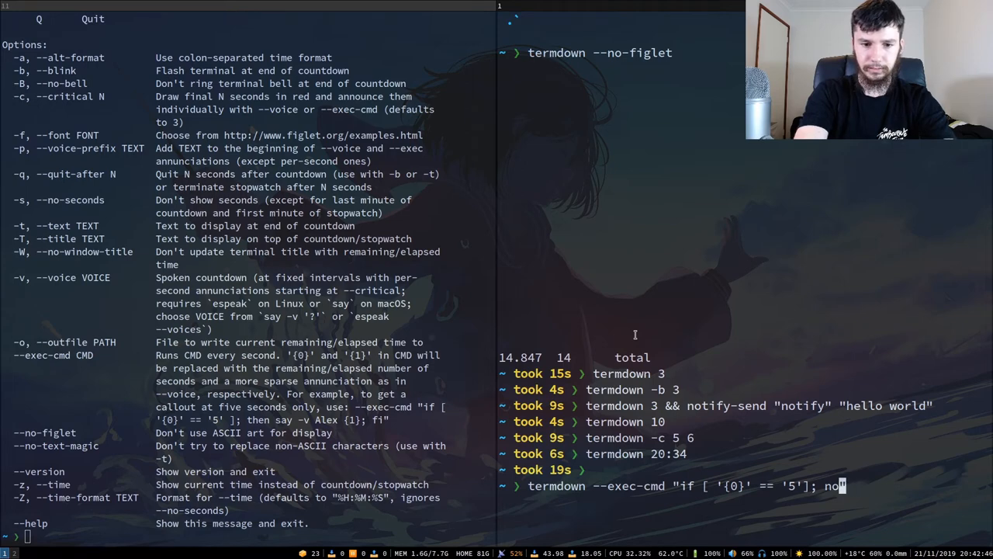
pyautogui.write("tify-send 'hi' 'hello")
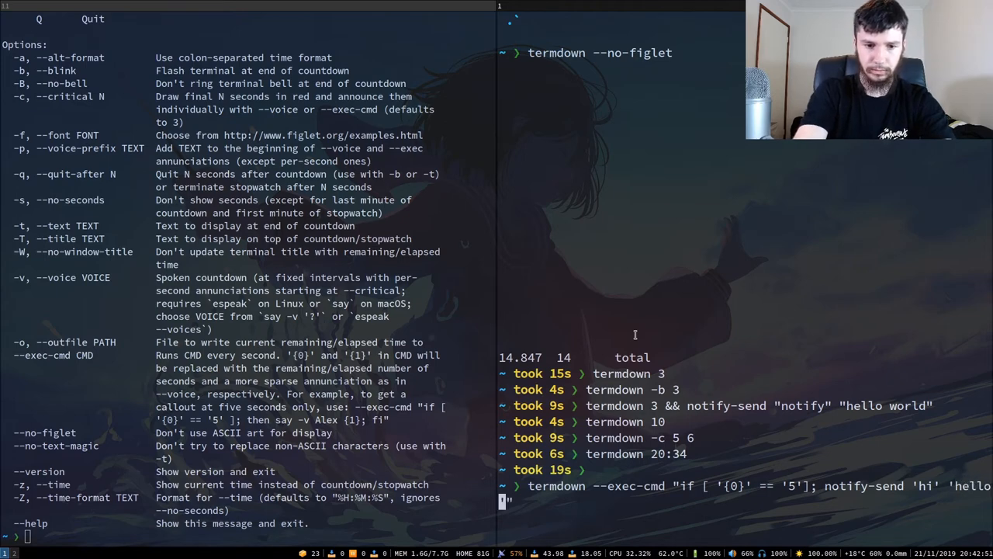
pyautogui.write('world')
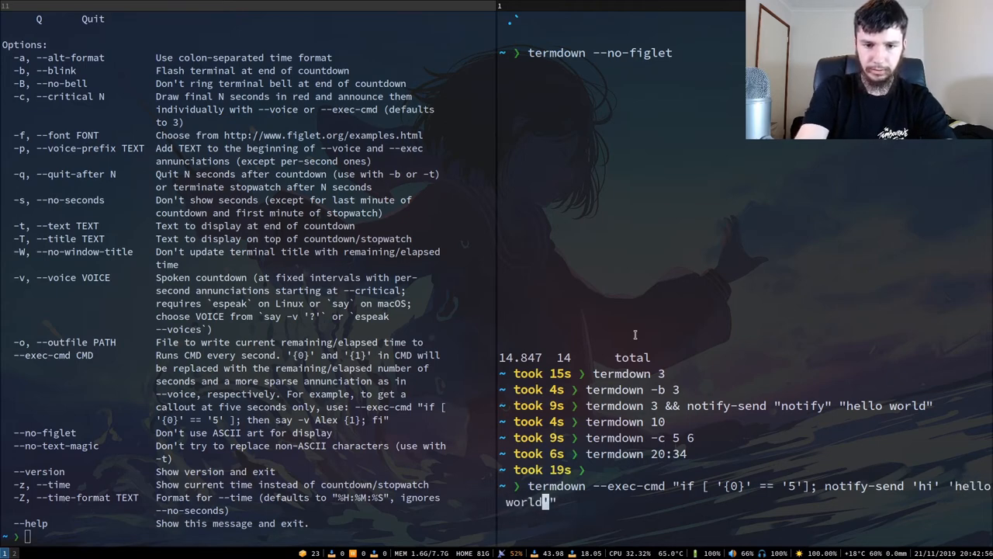
pyautogui.write('";')
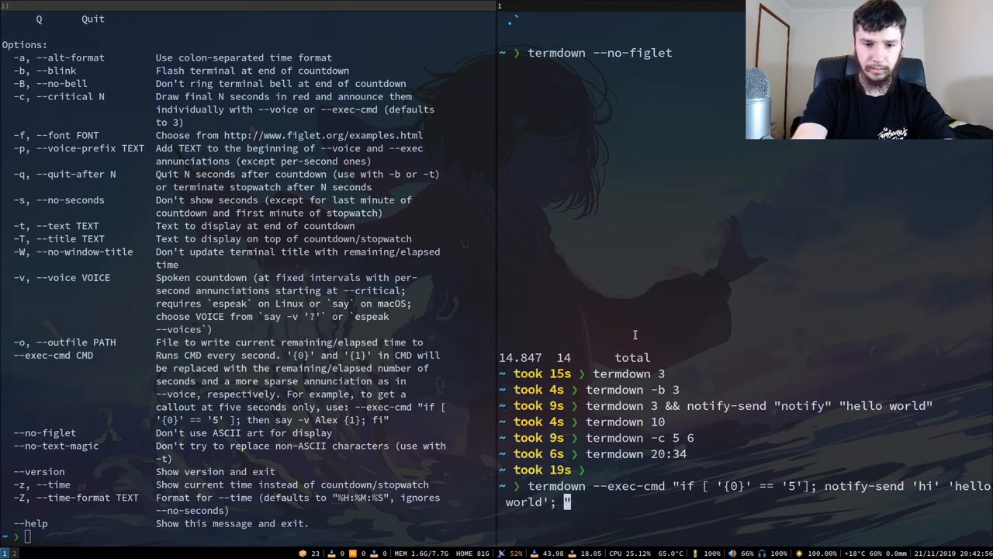
pyautogui.write('fi"')
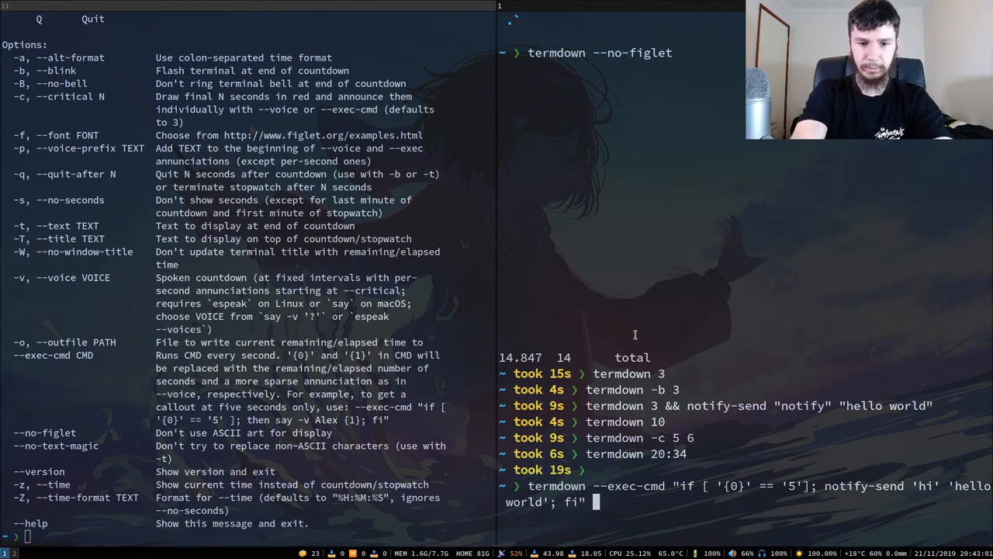
pyautogui.press('Return')
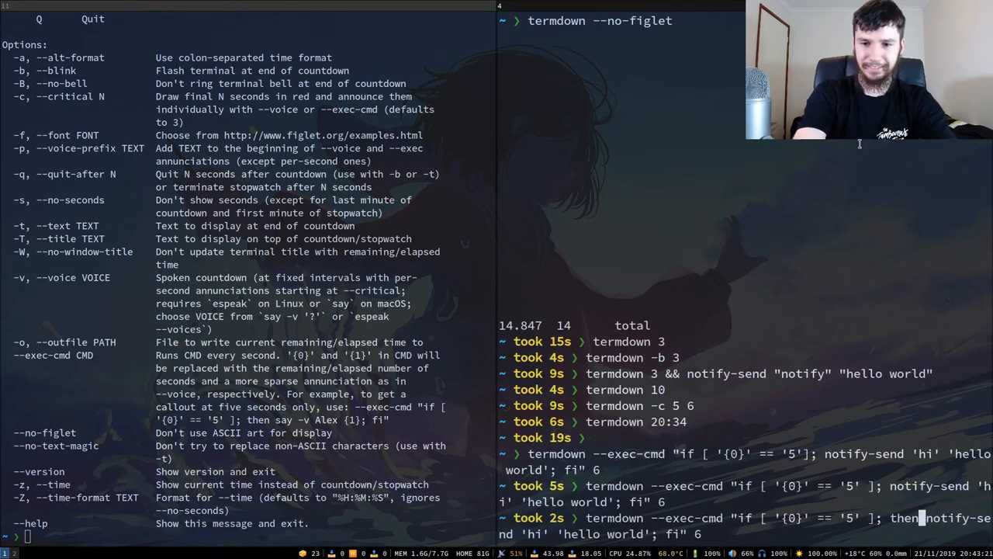
# - Rerun the notification countdown with the corrected if-then-fi syntax
pyautogui.press('Return')
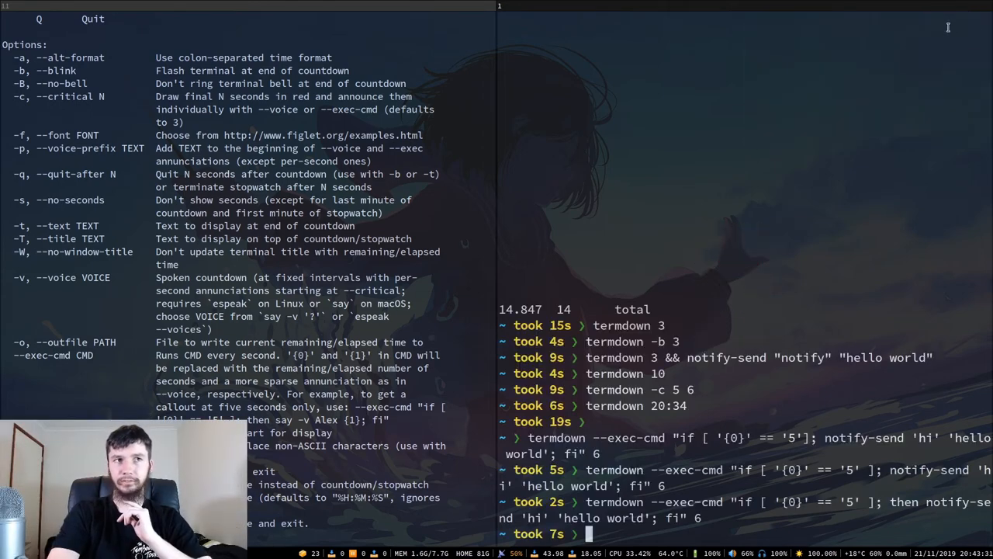
pyautogui.moveTo(803, 188)
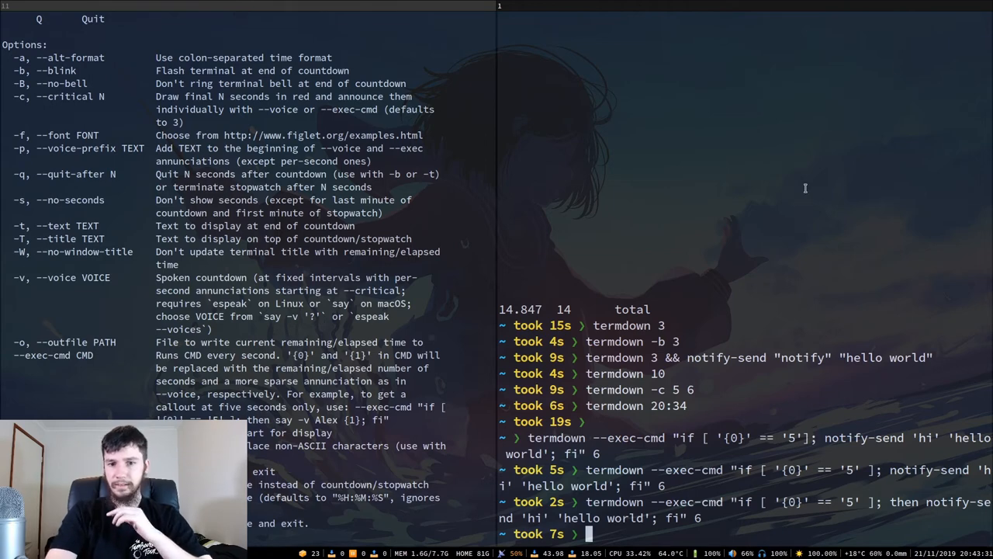
pyautogui.moveTo(756, 232)
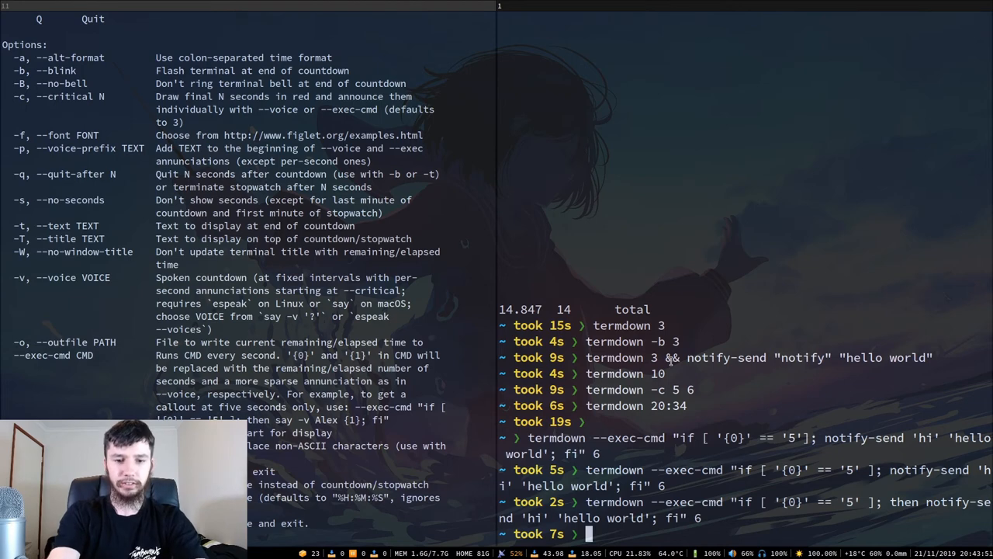
# - Show the current time with termdown -z instead of a countdown
pyautogui.write('termdown')
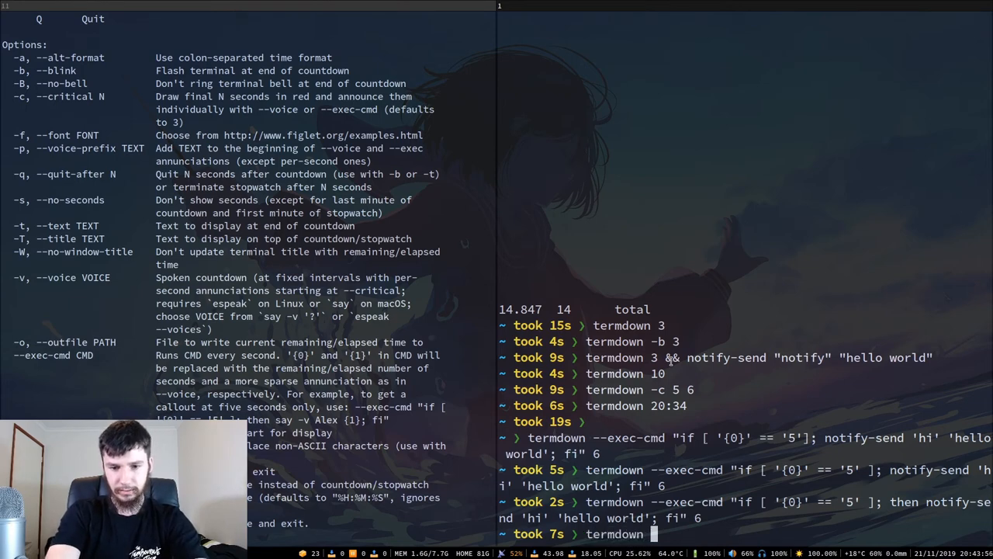
pyautogui.write('-z')
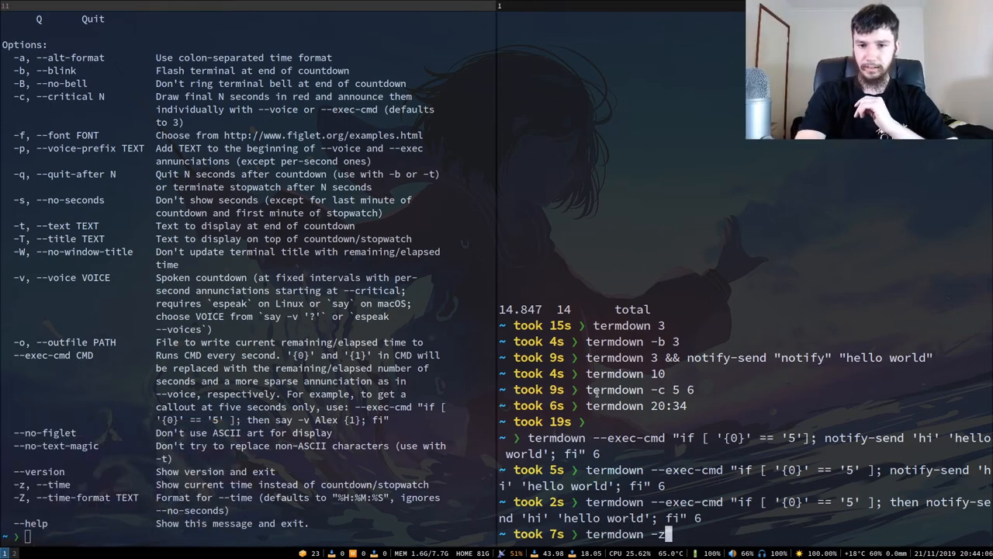
pyautogui.press('Return')
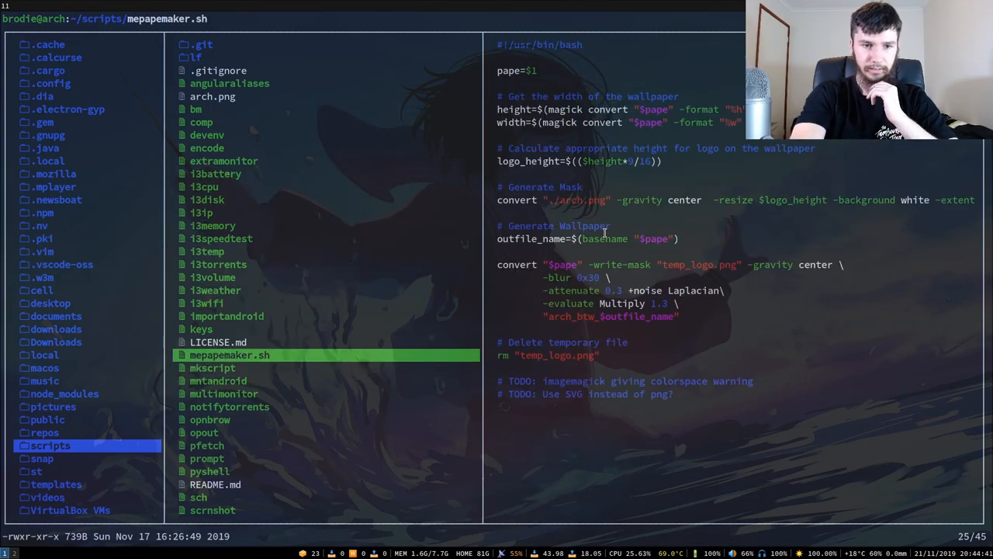
# - Preview the i3wifi script in the file browser of the scripts folder
pyautogui.click(207, 302)
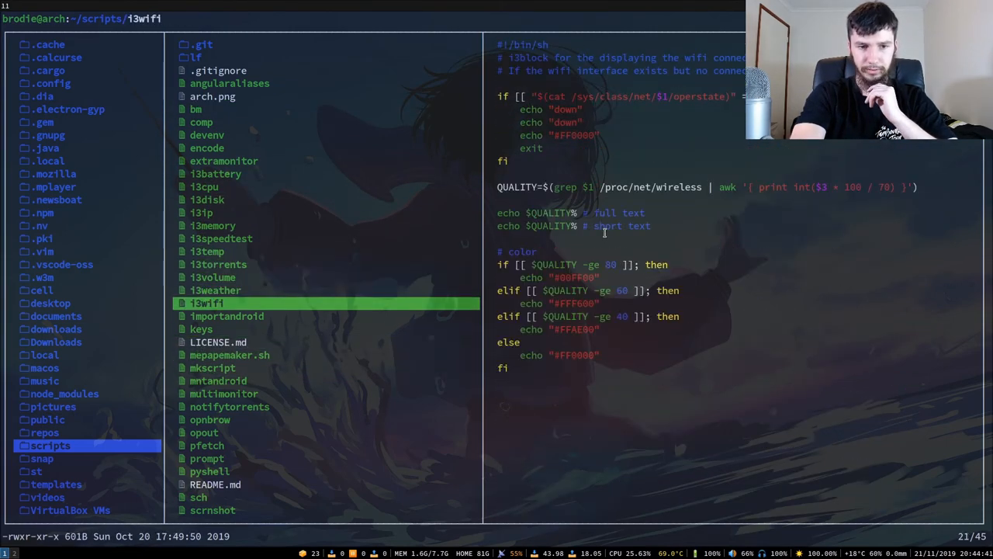